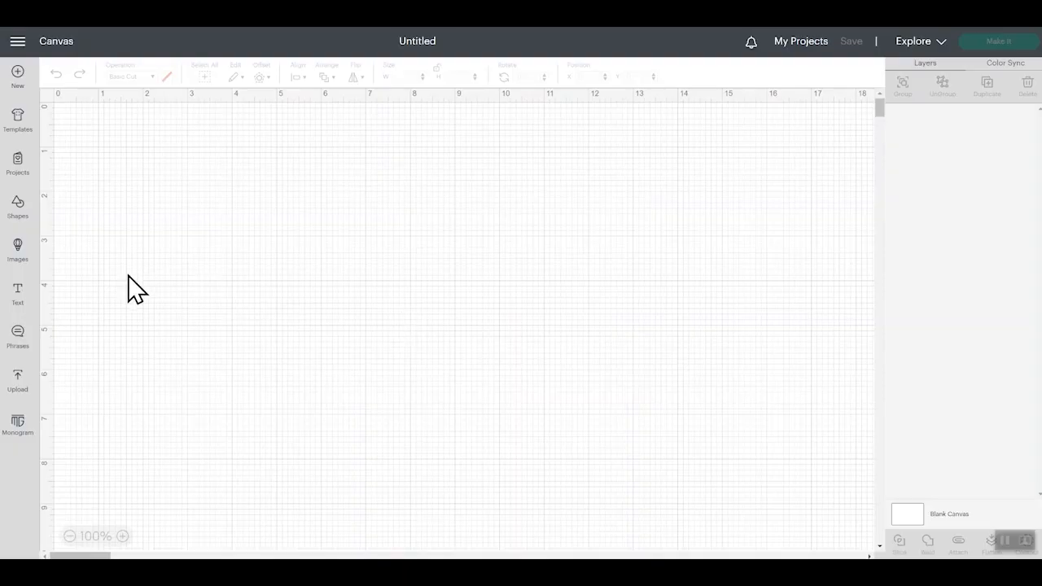
pyautogui.moveTo(222, 231)
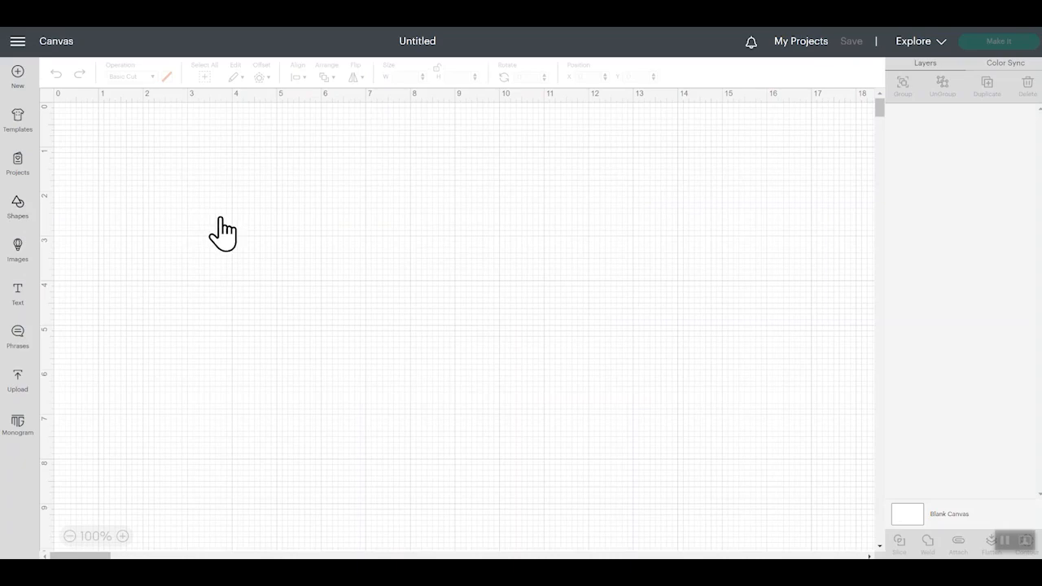
# Insert a 2-inch square from the Shapes collection onto the blank canvas.
pyautogui.click(17, 205)
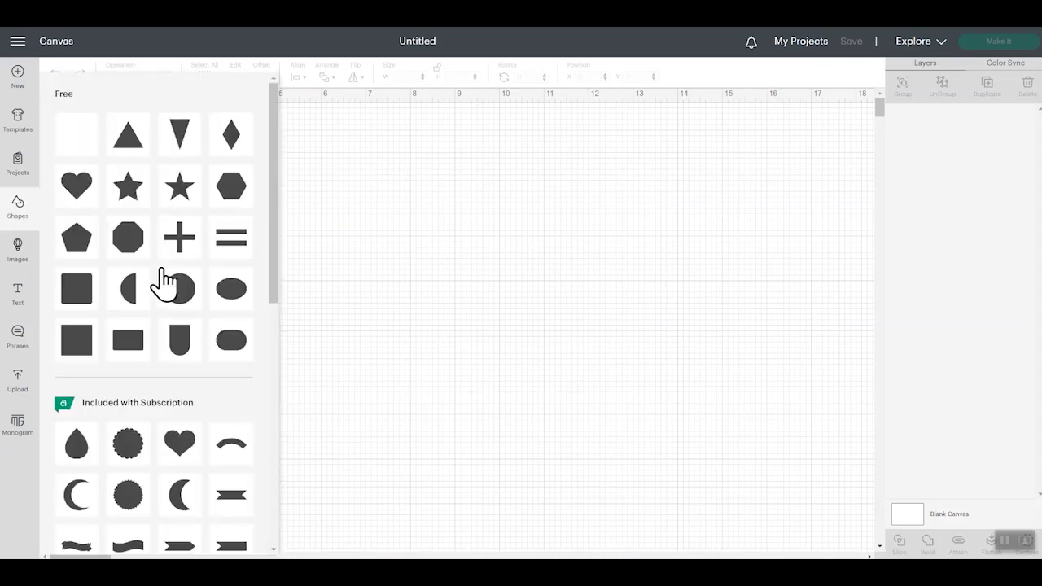
pyautogui.click(77, 290)
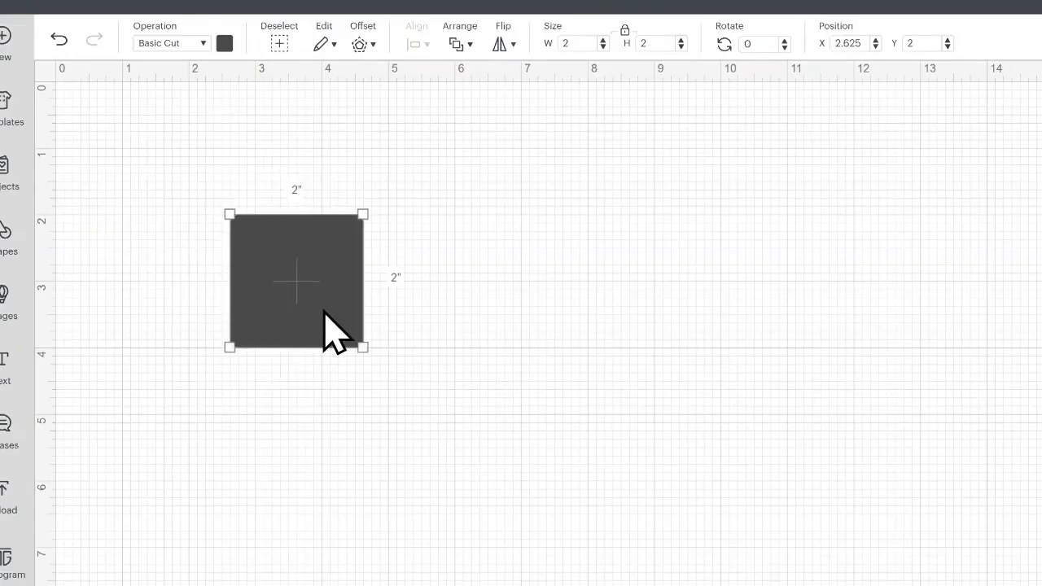
pyautogui.moveTo(362, 358)
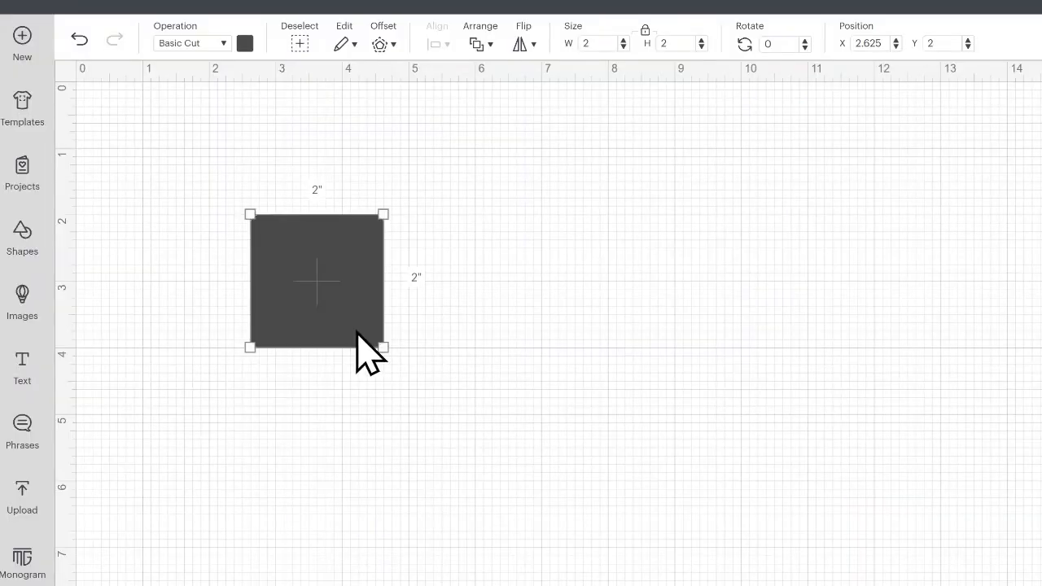
pyautogui.moveTo(280, 301)
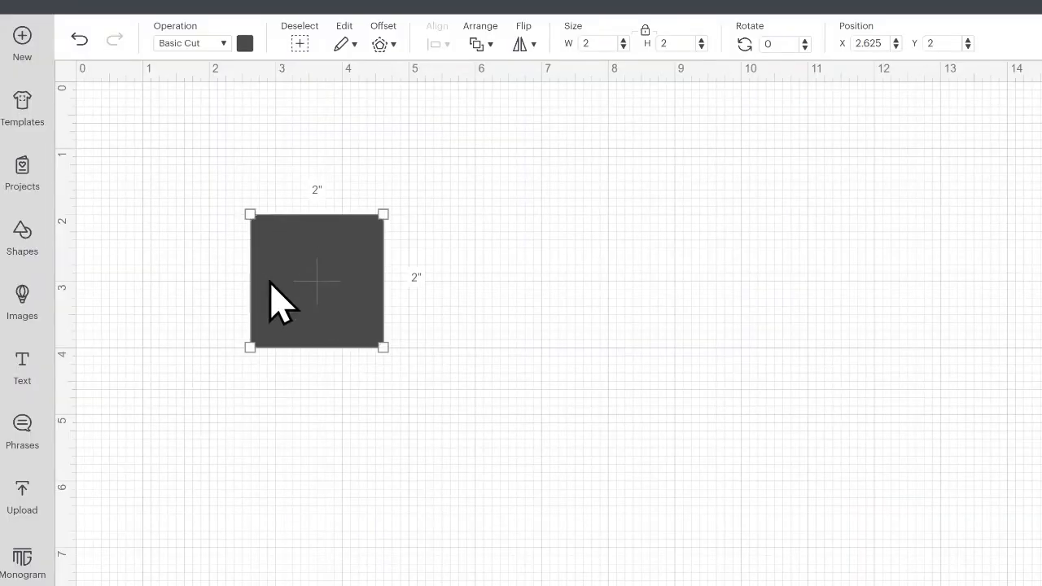
# Move the square lower on the canvas and resize it proportionally to about 2.65 inches.
pyautogui.moveTo(316, 281); pyautogui.dragTo(329, 245)
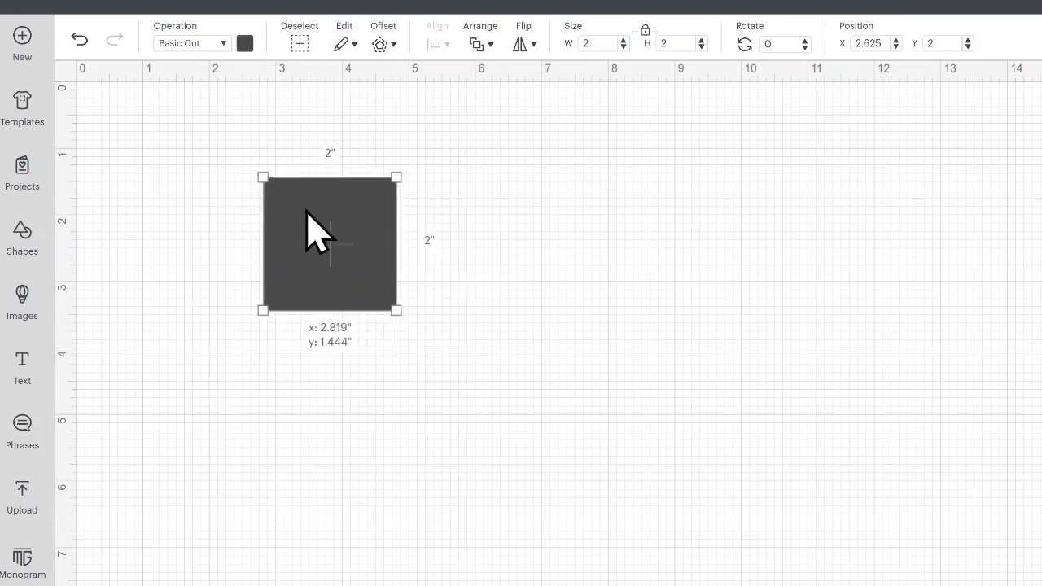
pyautogui.moveTo(329, 244); pyautogui.dragTo(322, 313)
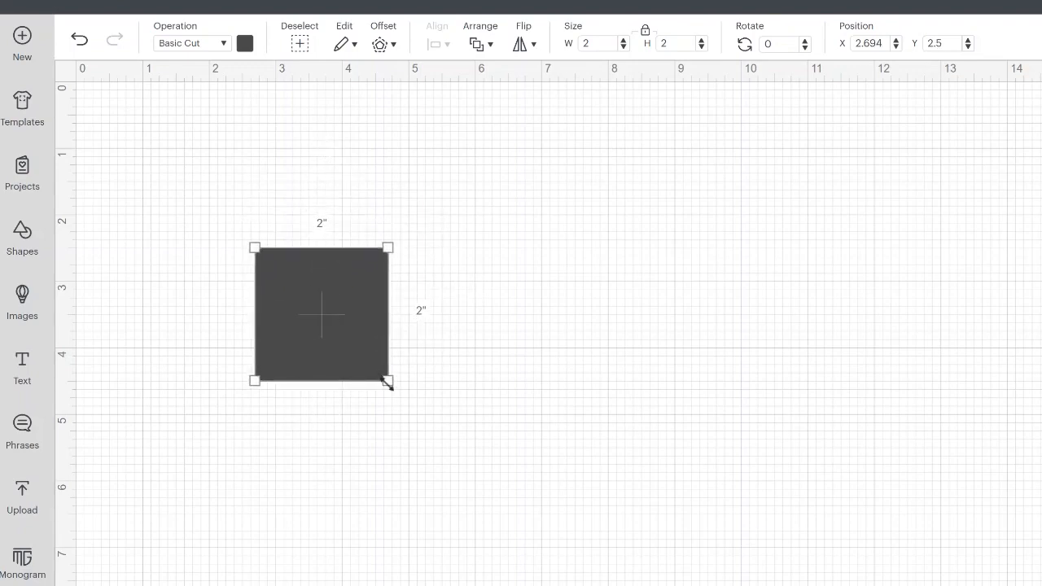
pyautogui.moveTo(388, 381); pyautogui.dragTo(511, 504)
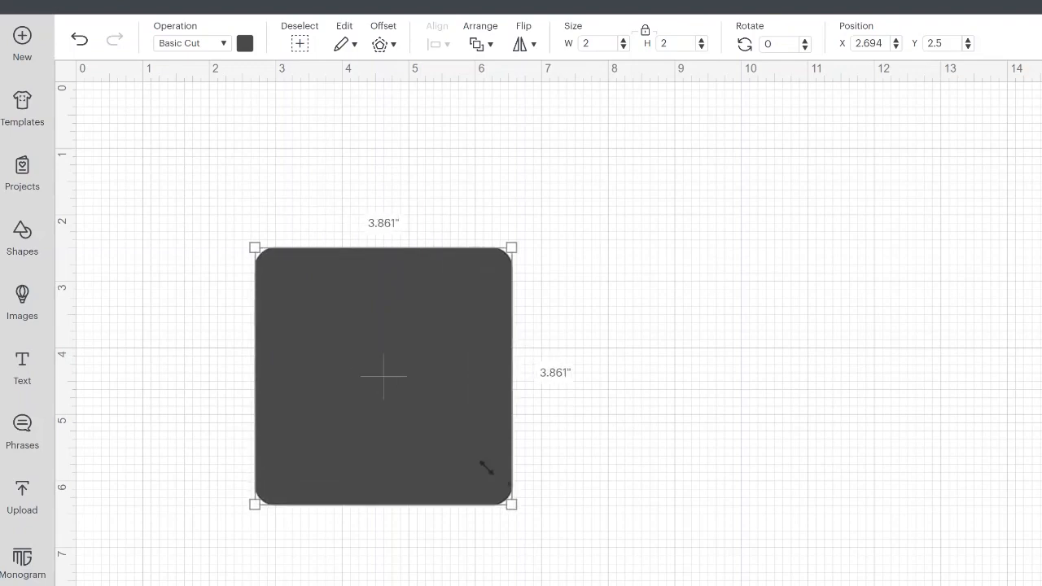
pyautogui.moveTo(512, 505); pyautogui.dragTo(422, 414)
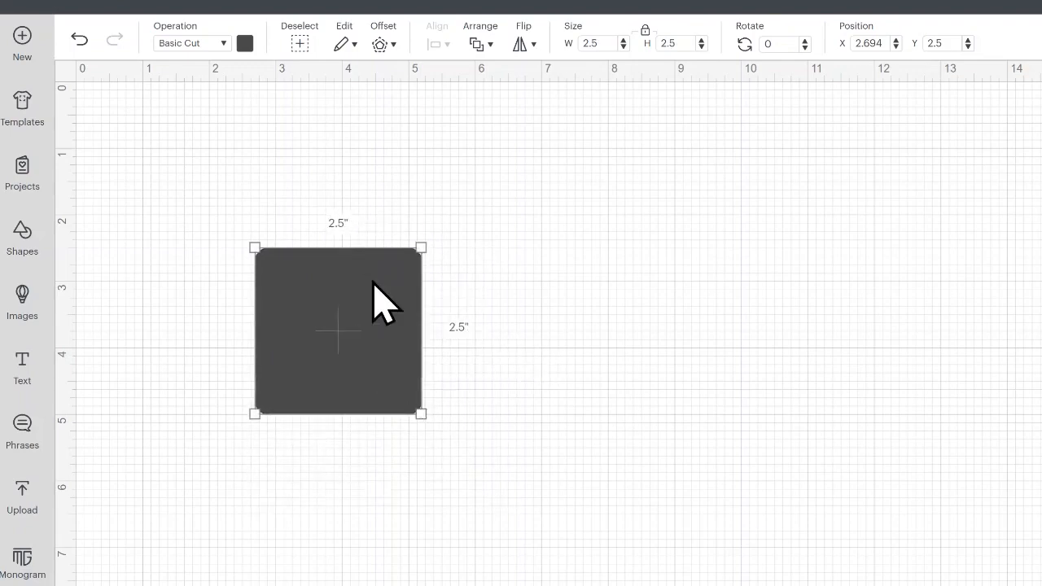
pyautogui.moveTo(420, 245)
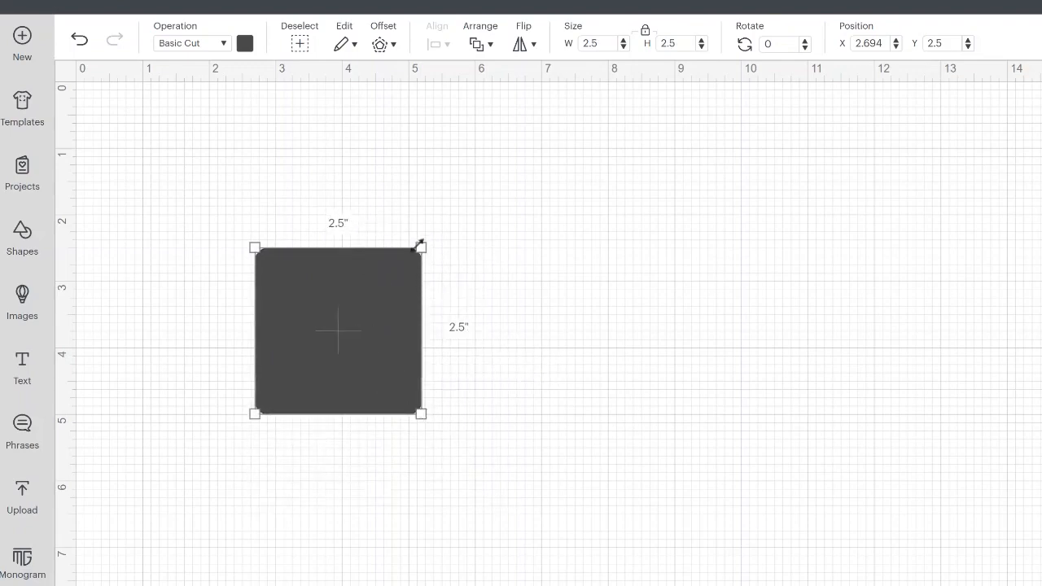
pyautogui.moveTo(422, 246); pyautogui.dragTo(432, 237)
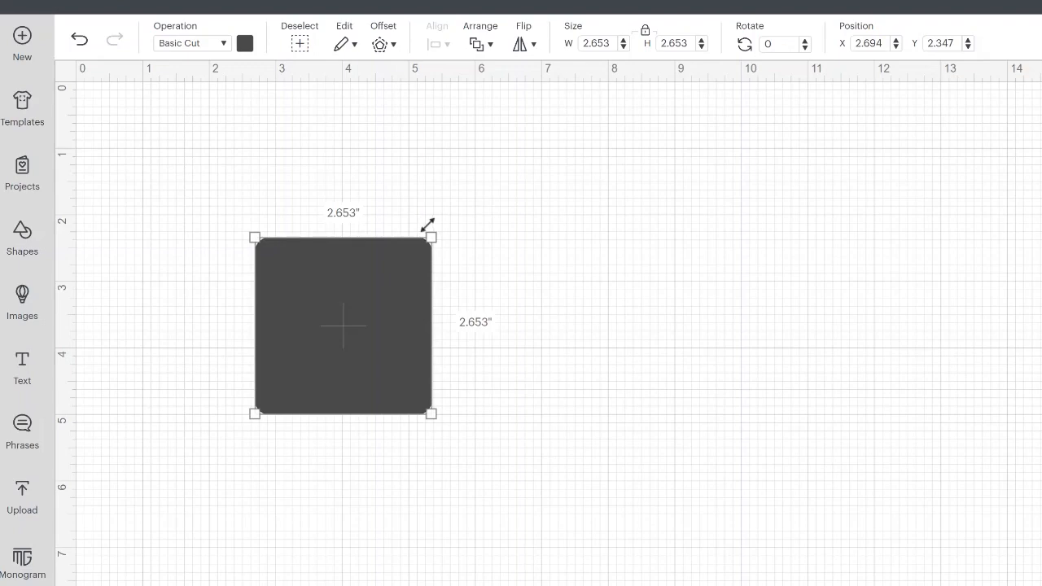
# Grow the square to about 3.1 inches and rotate it back and forth, leaving a steep tilt.
pyautogui.moveTo(430, 238); pyautogui.dragTo(432, 218)
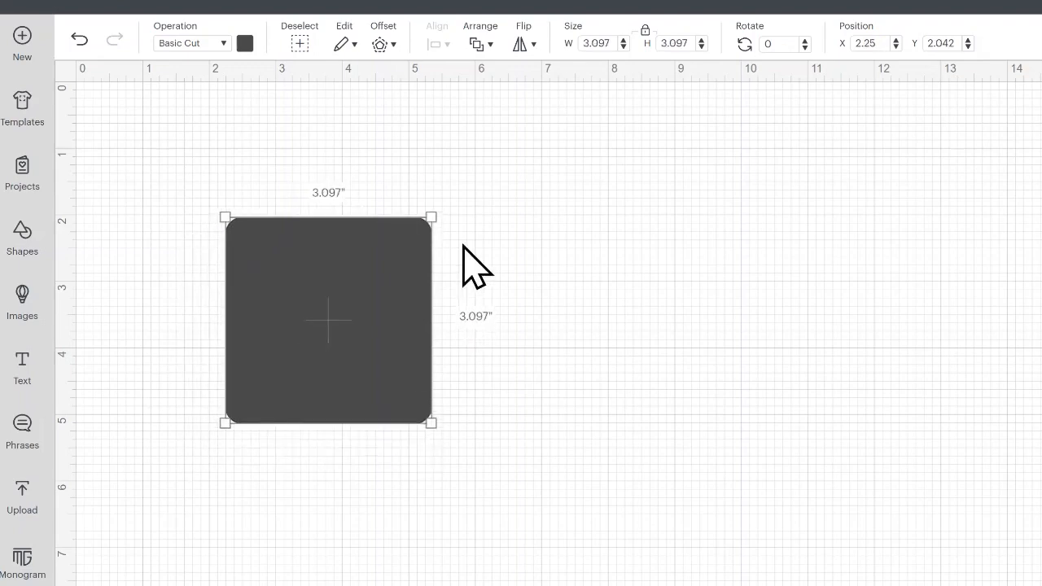
pyautogui.moveTo(430, 218)
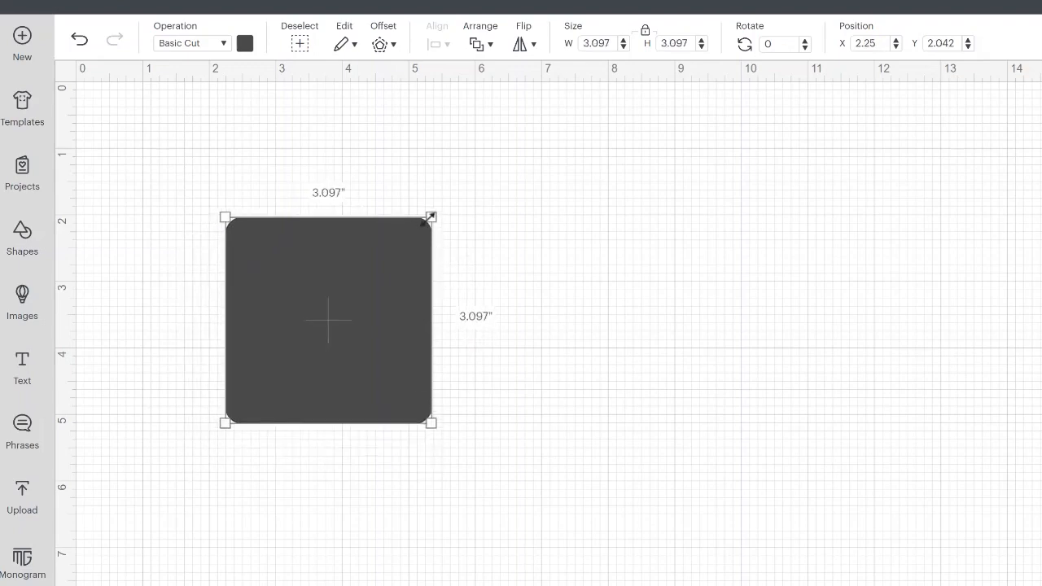
pyautogui.moveTo(432, 218)
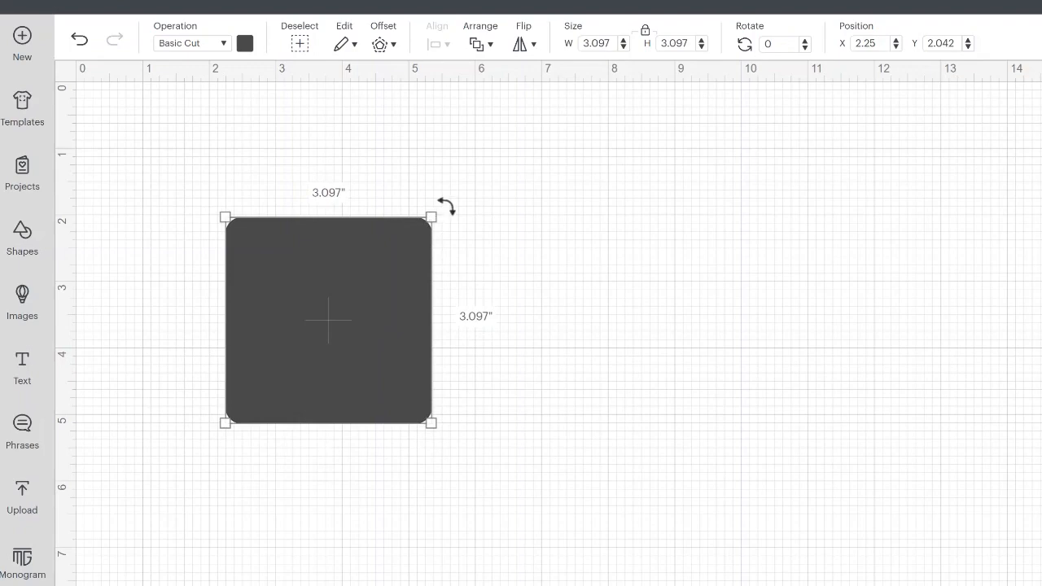
pyautogui.moveTo(446, 205); pyautogui.dragTo(427, 185)
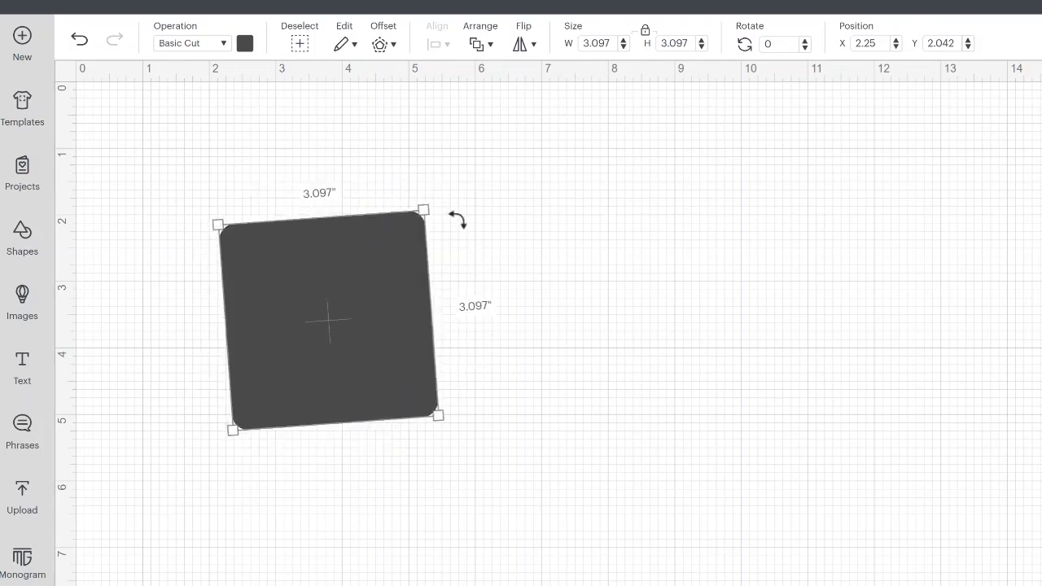
pyautogui.moveTo(457, 220); pyautogui.dragTo(453, 210)
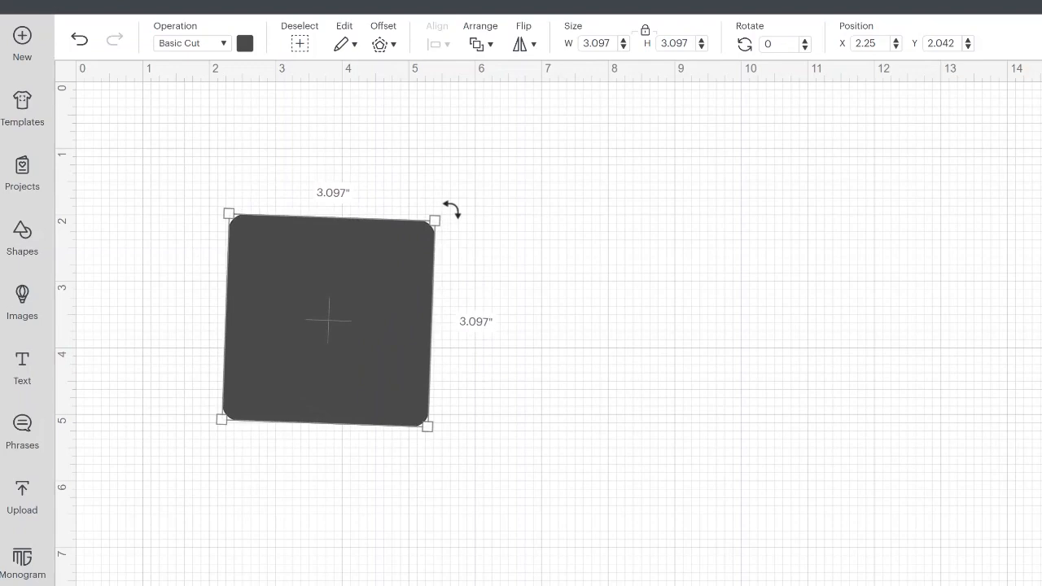
pyautogui.moveTo(453, 210); pyautogui.dragTo(383, 181)
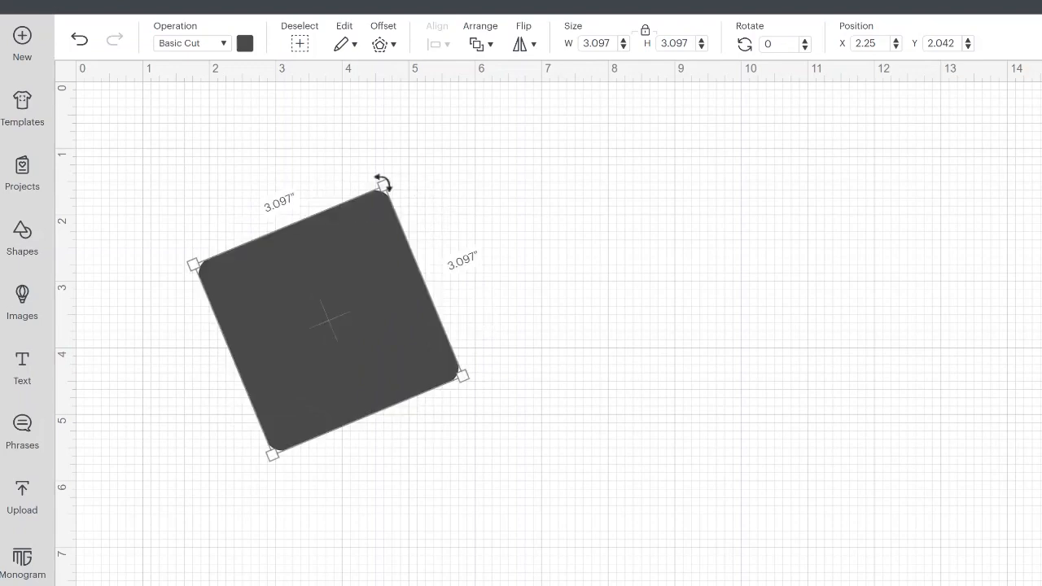
pyautogui.moveTo(383, 183); pyautogui.dragTo(485, 324)
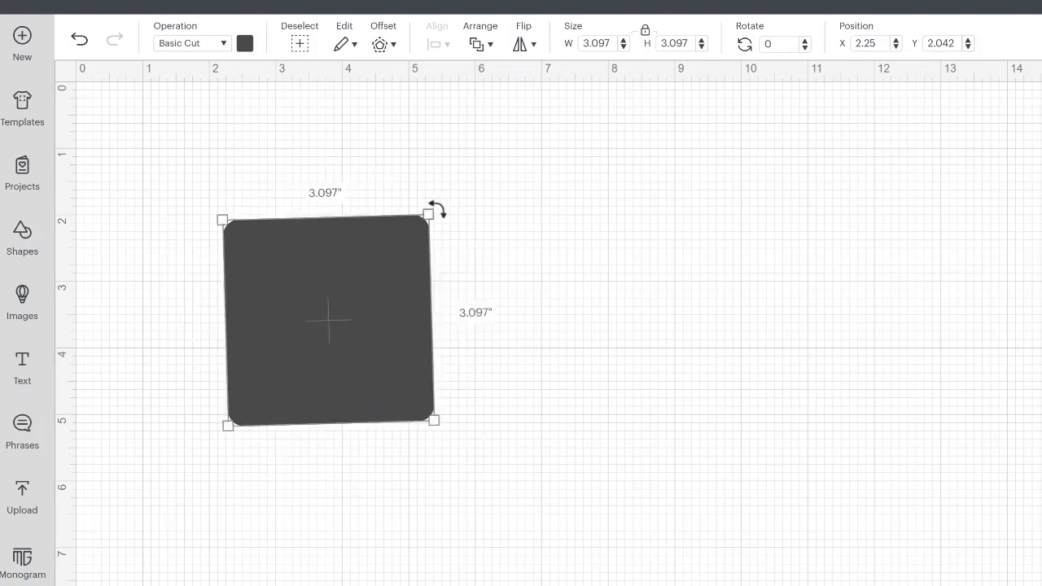
pyautogui.moveTo(437, 210); pyautogui.dragTo(432, 213)
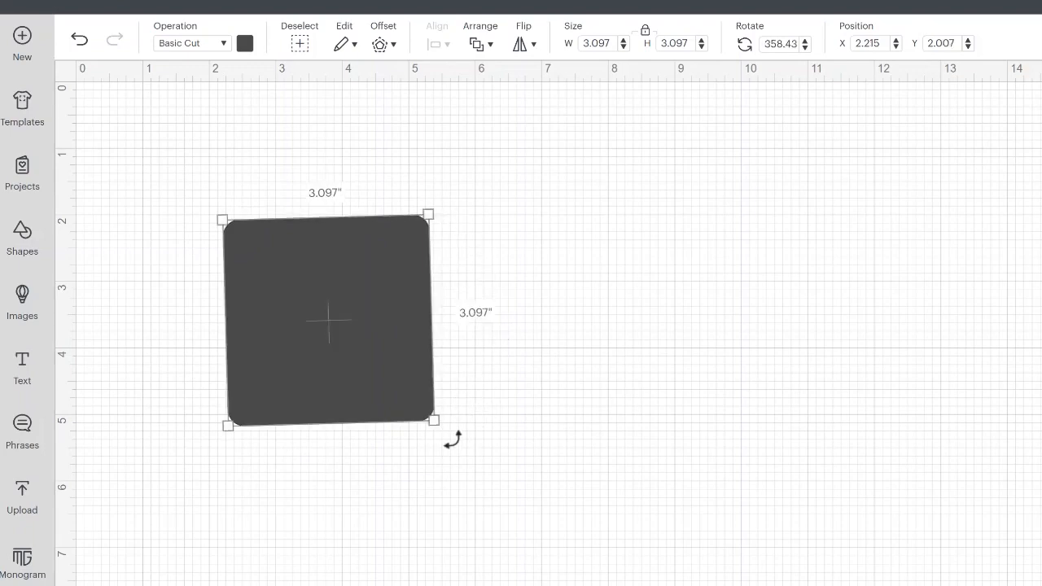
pyautogui.moveTo(453, 440); pyautogui.dragTo(489, 378)
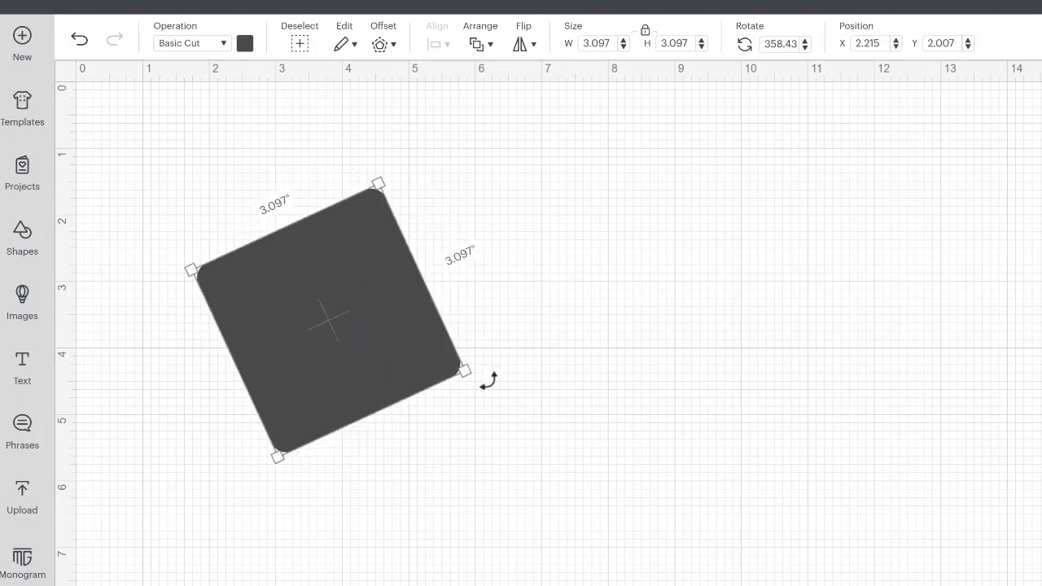
pyautogui.moveTo(489, 380); pyautogui.dragTo(269, 478)
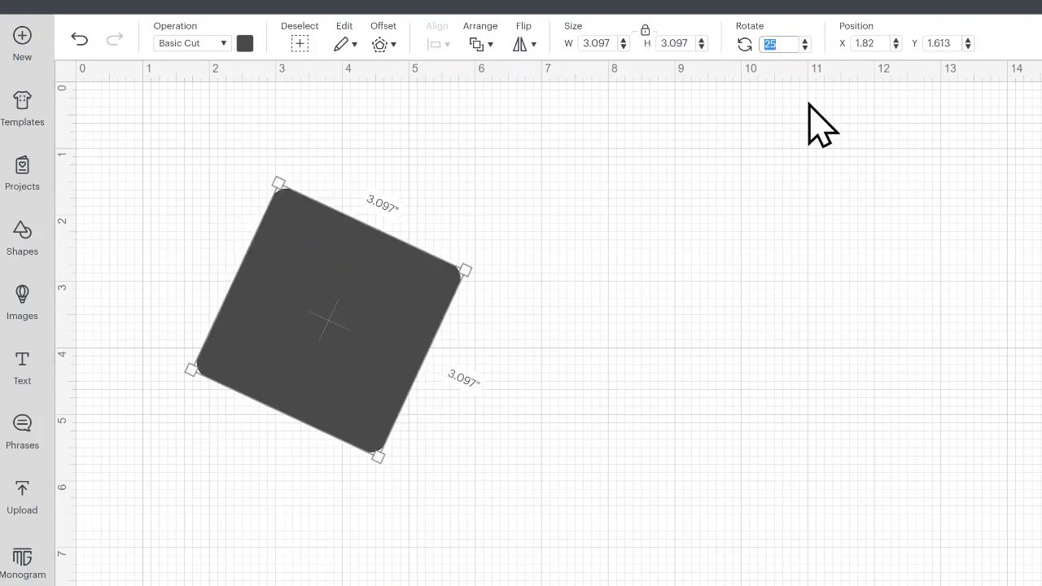
pyautogui.moveTo(790, 62)
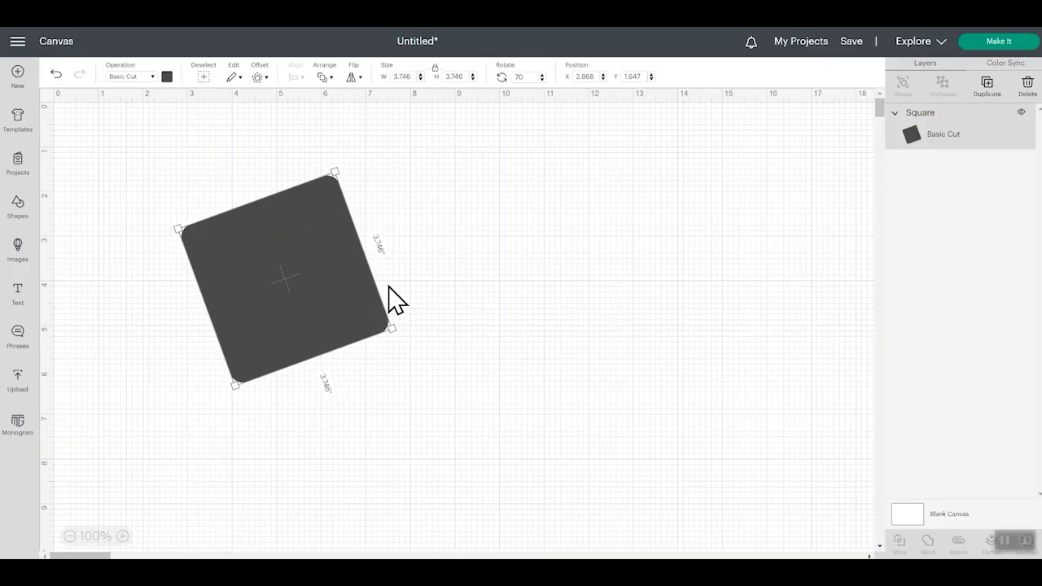
pyautogui.moveTo(1028, 89)
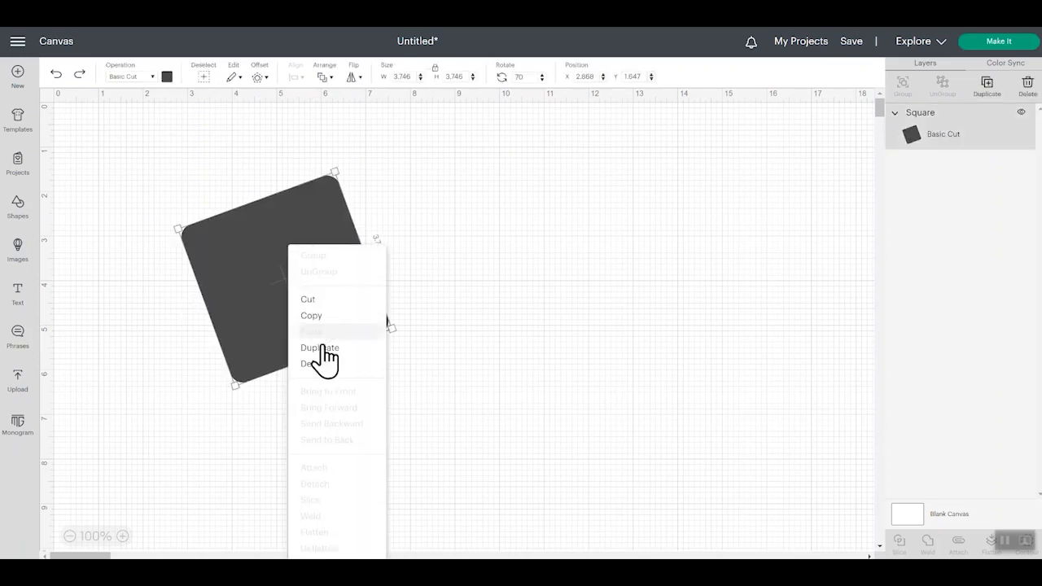
pyautogui.click(313, 364)
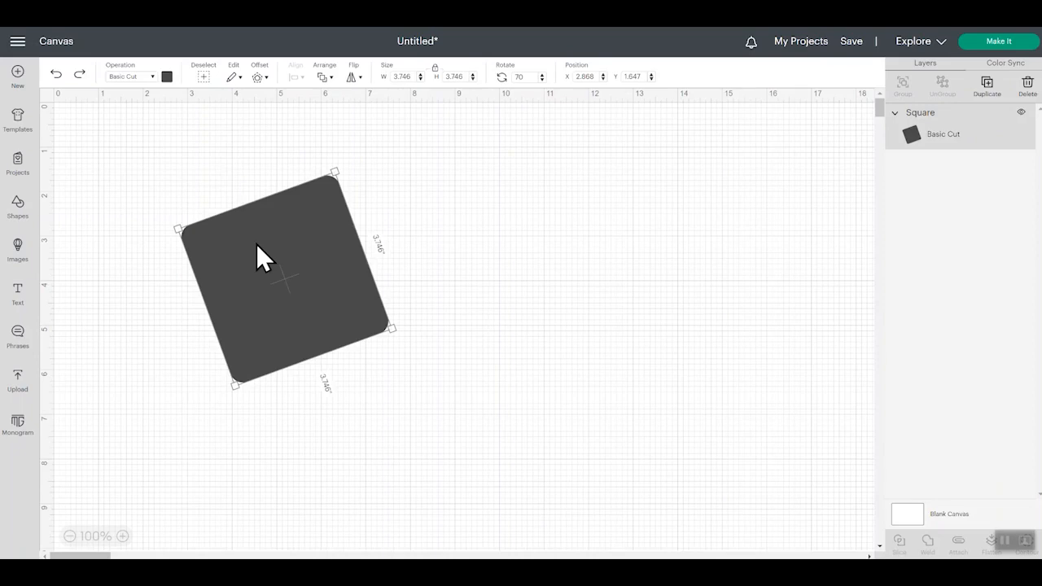
pyautogui.moveTo(274, 248)
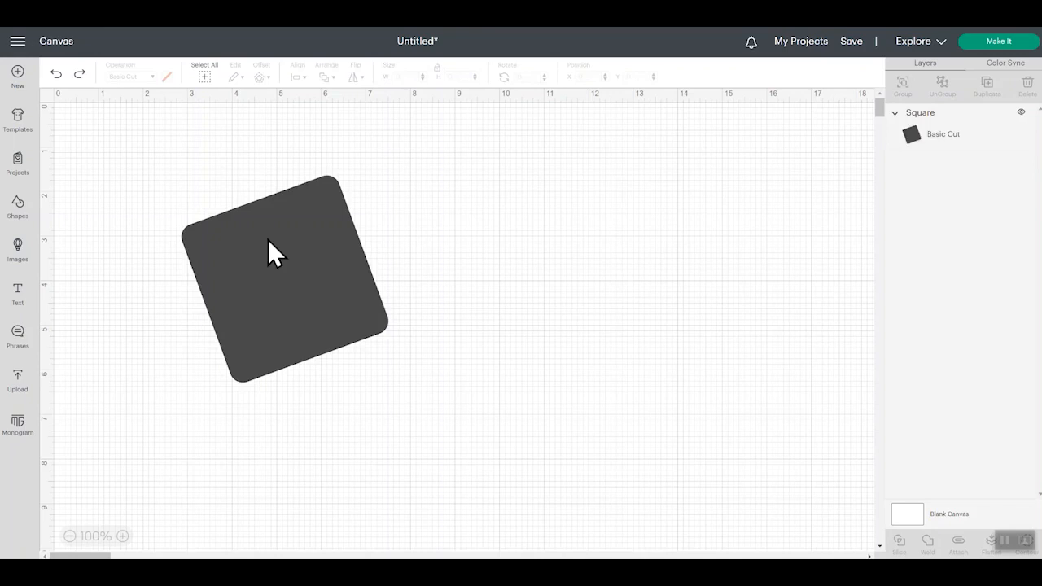
pyautogui.click(280, 277)
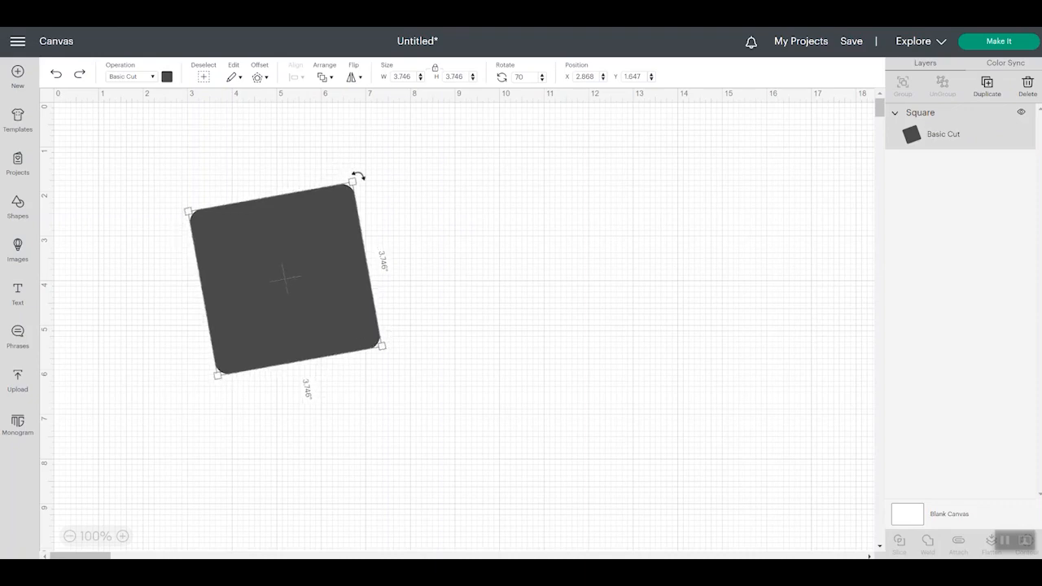
# Rotate the rounded square back to level, about 3.746 inches per side.
pyautogui.moveTo(358, 174); pyautogui.dragTo(371, 195)
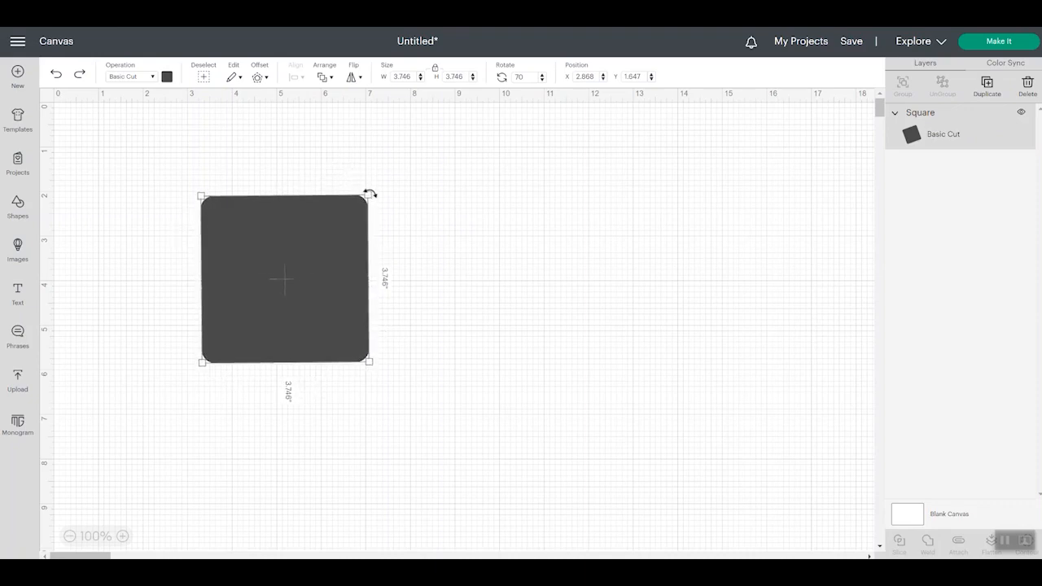
pyautogui.moveTo(371, 194); pyautogui.dragTo(337, 221)
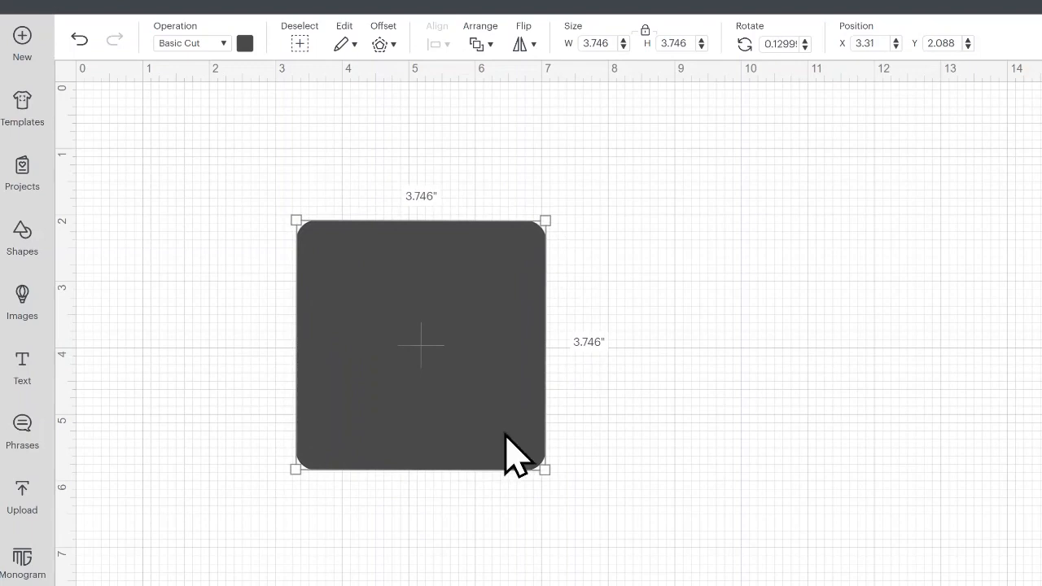
pyautogui.moveTo(645, 33)
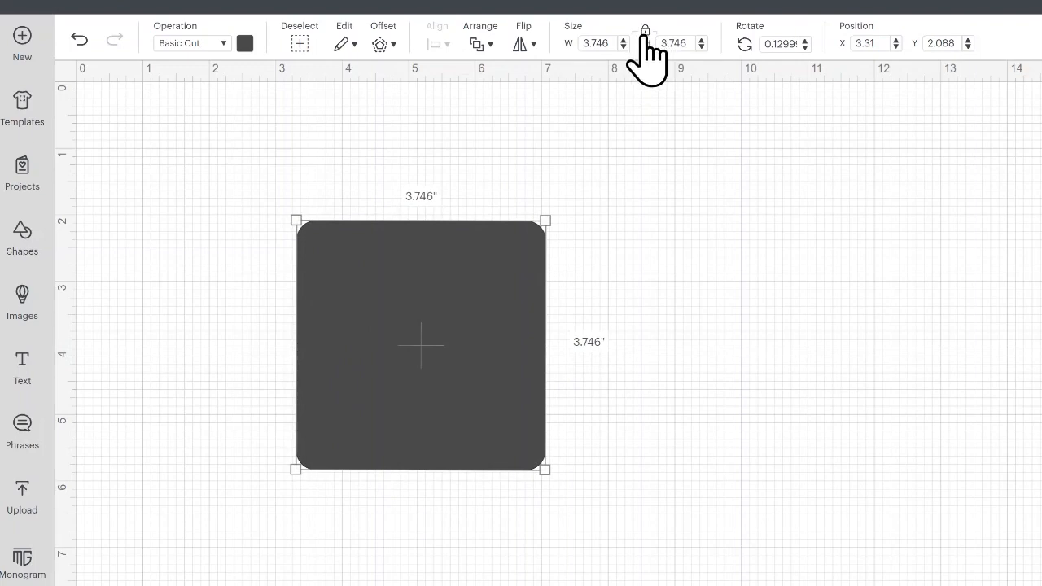
pyautogui.moveTo(645, 33)
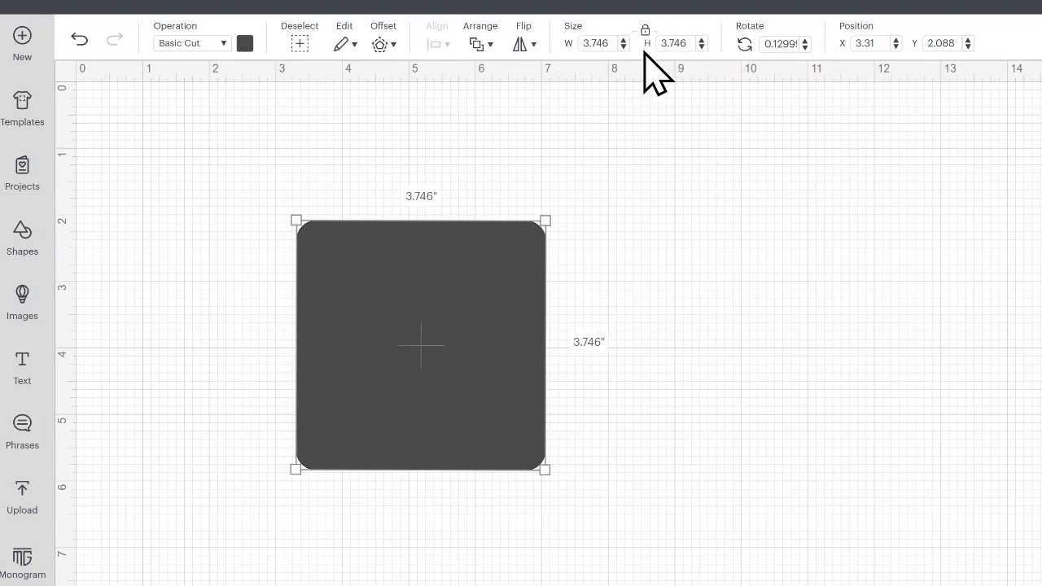
pyautogui.moveTo(645, 33)
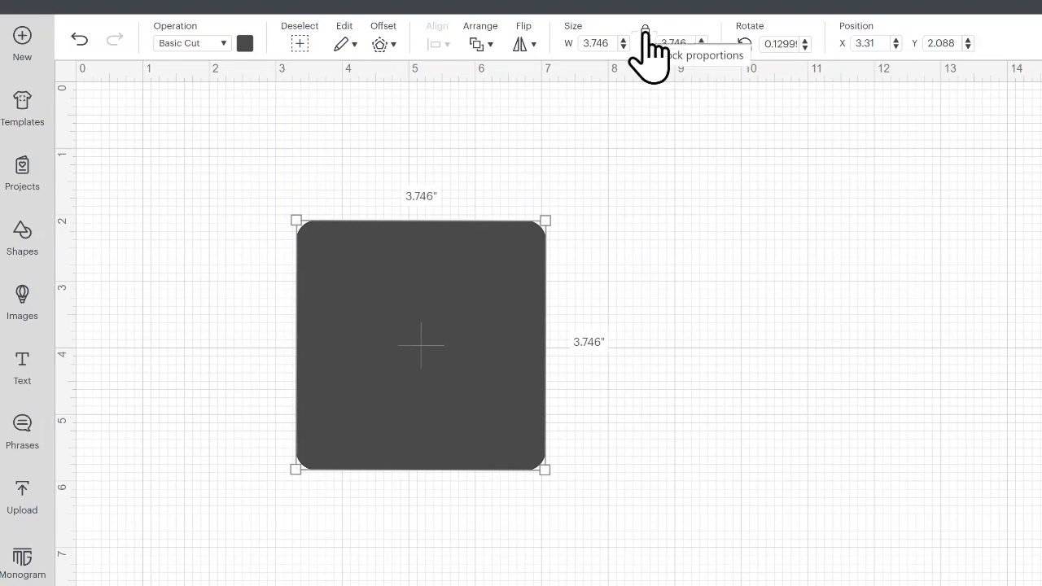
# Unlock the square's proportions and stretch it through wide and thin rectangles into a tall narrow bar.
pyautogui.click(645, 30)
pyautogui.write('3.754')
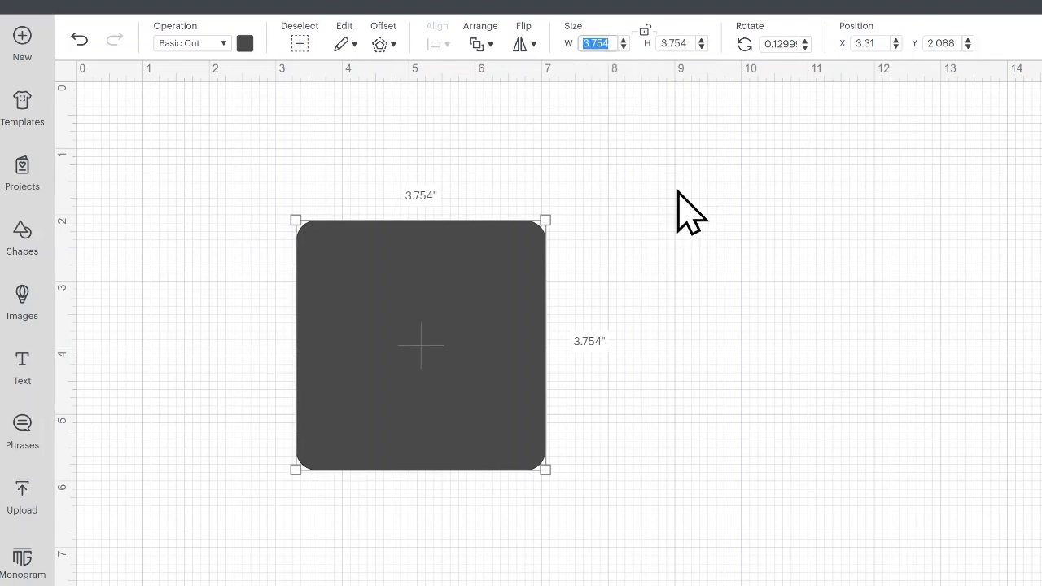
pyautogui.moveTo(545, 469); pyautogui.dragTo(570, 476)
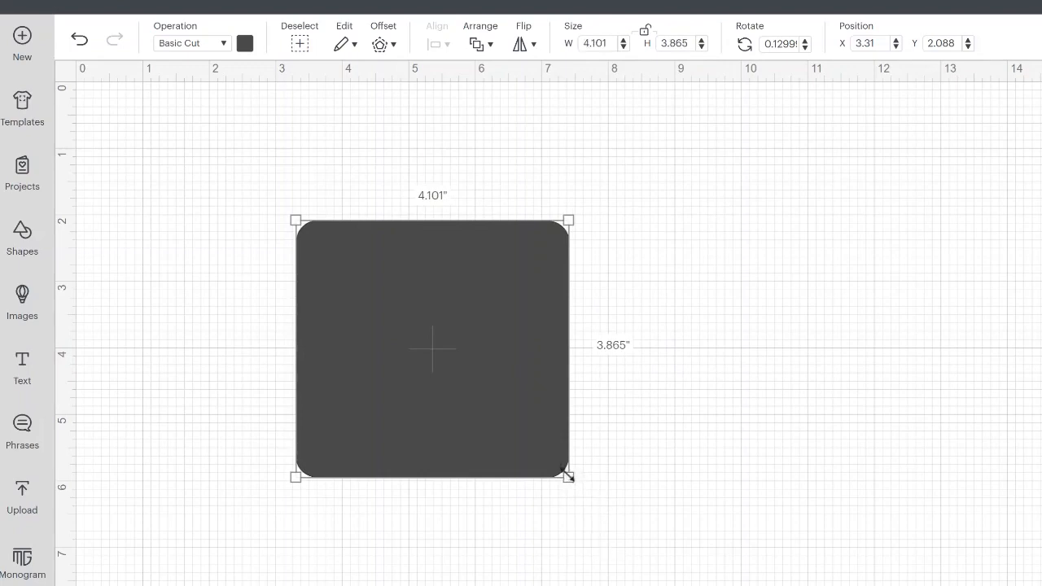
pyautogui.moveTo(569, 478); pyautogui.dragTo(613, 526)
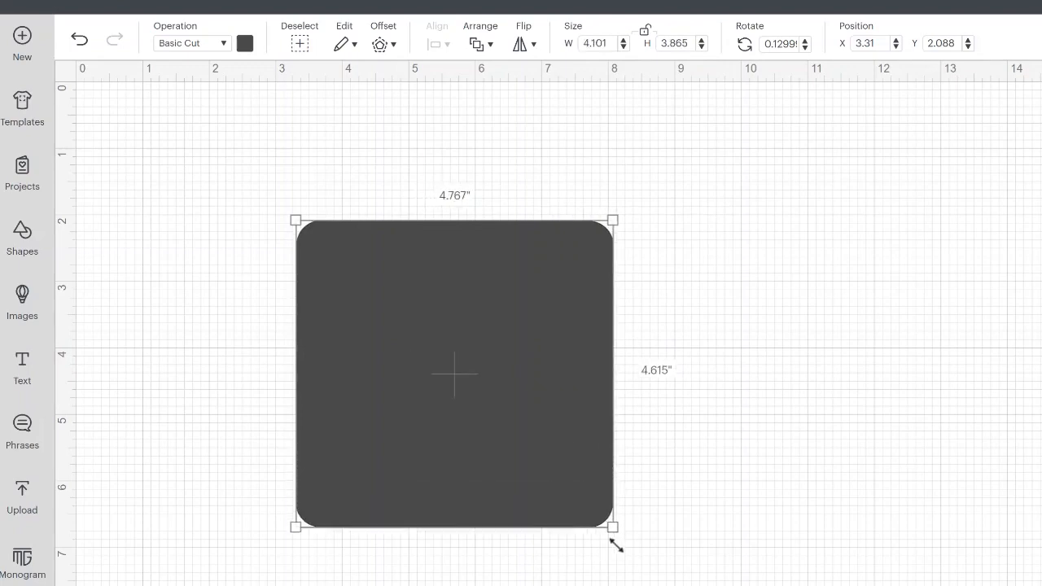
pyautogui.moveTo(613, 527); pyautogui.dragTo(789, 427)
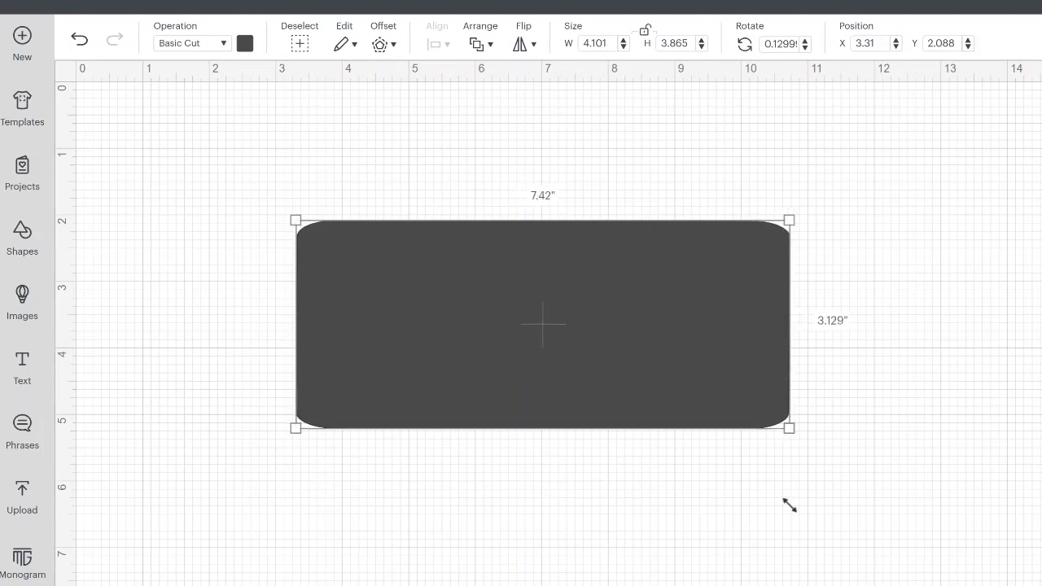
pyautogui.moveTo(788, 427); pyautogui.dragTo(730, 373)
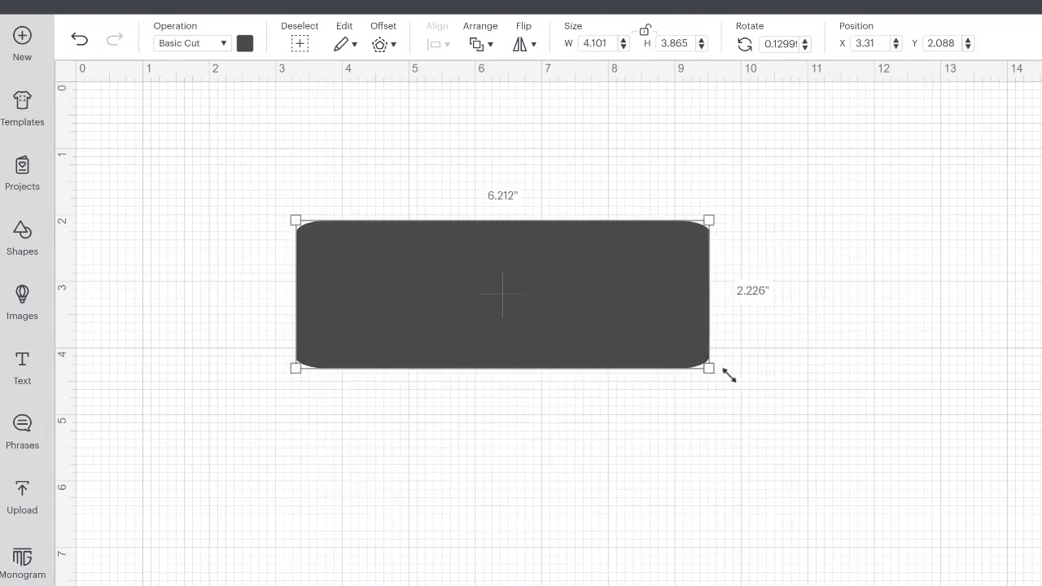
pyautogui.moveTo(708, 368); pyautogui.dragTo(811, 341)
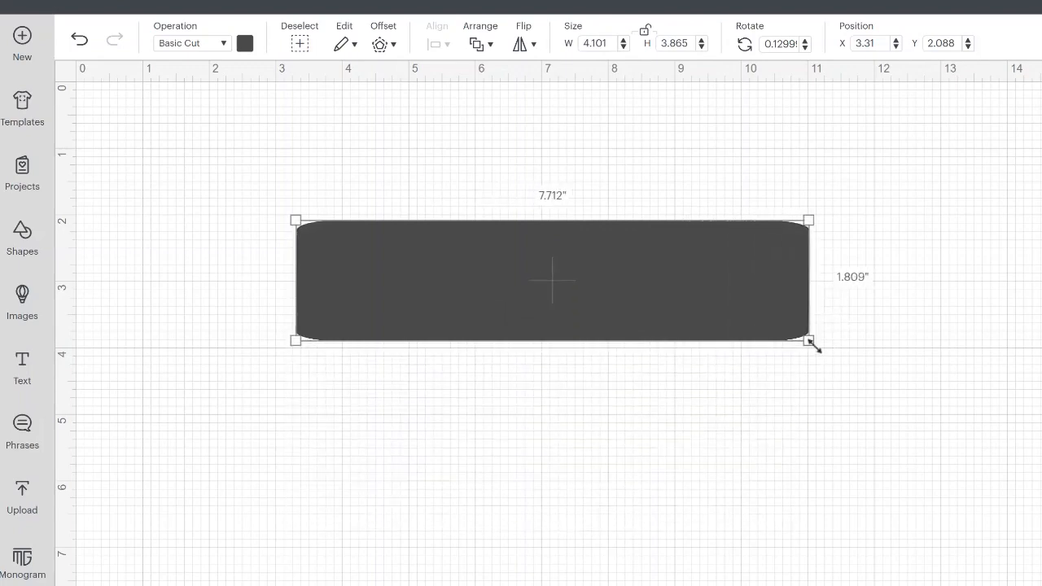
pyautogui.moveTo(808, 340); pyautogui.dragTo(818, 348)
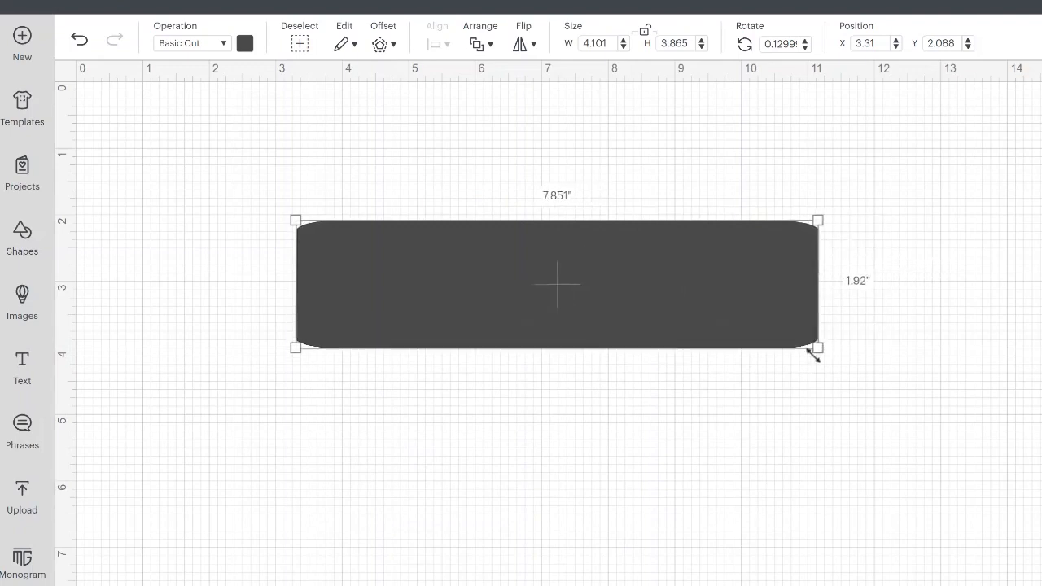
pyautogui.moveTo(817, 348); pyautogui.dragTo(704, 482)
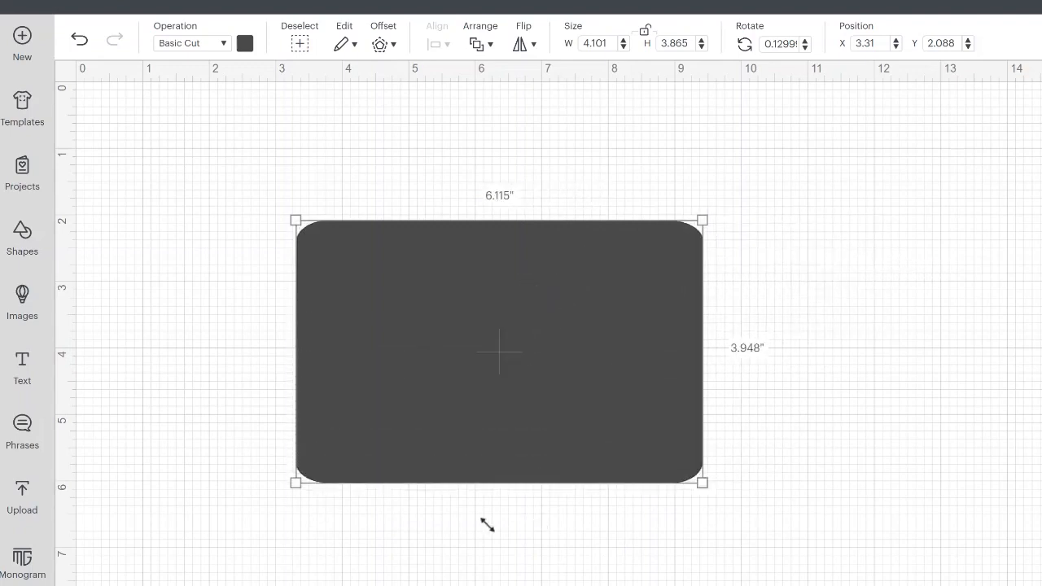
pyautogui.moveTo(702, 482); pyautogui.dragTo(407, 548)
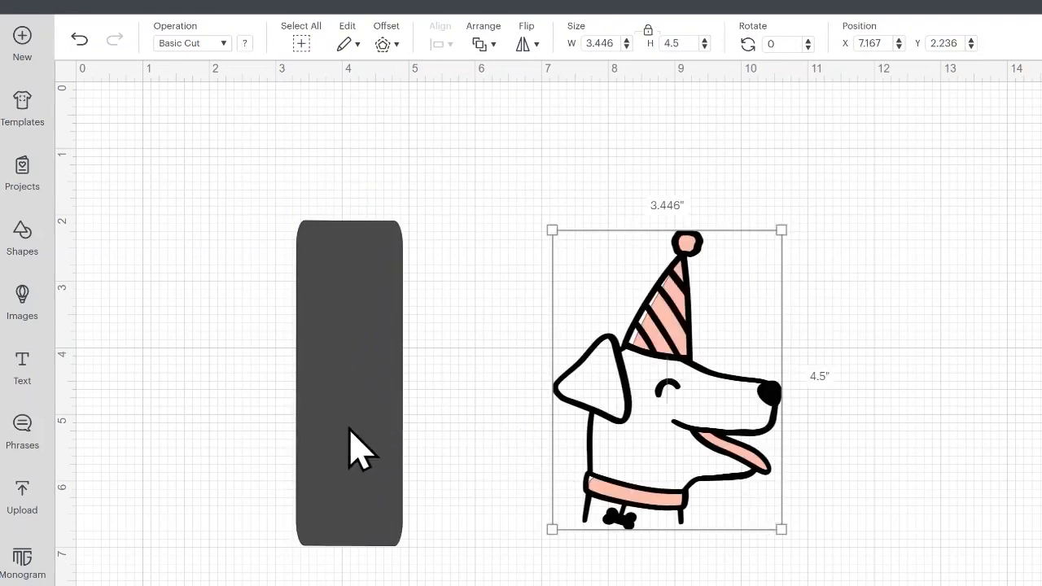
pyautogui.moveTo(714, 456)
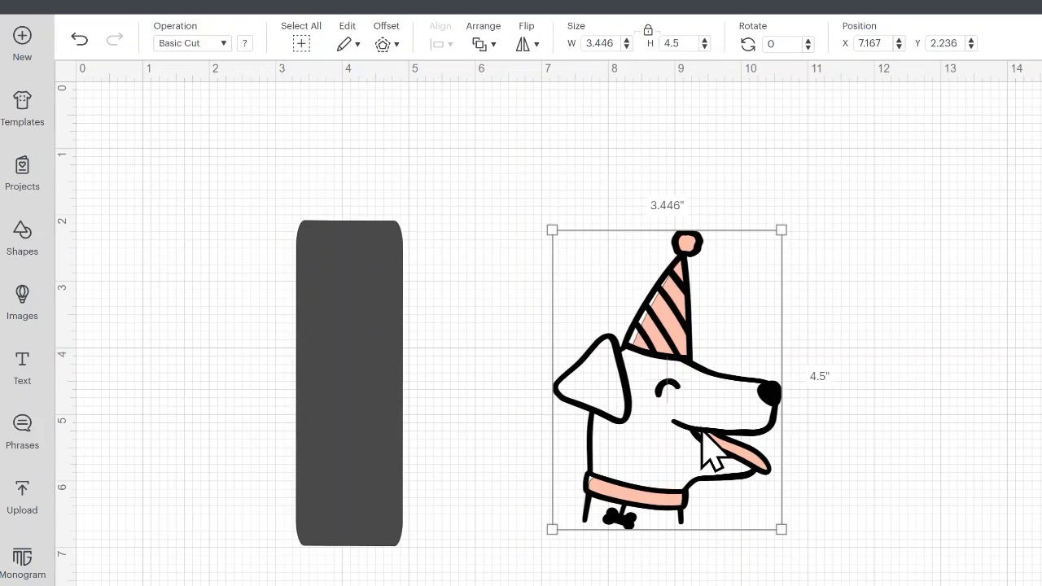
pyautogui.moveTo(569, 293)
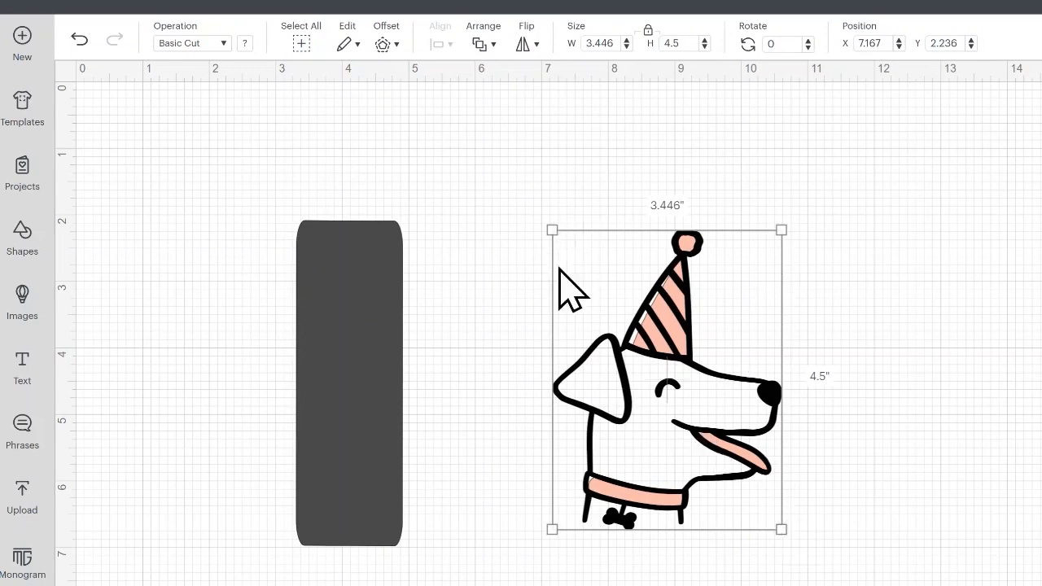
pyautogui.moveTo(779, 229)
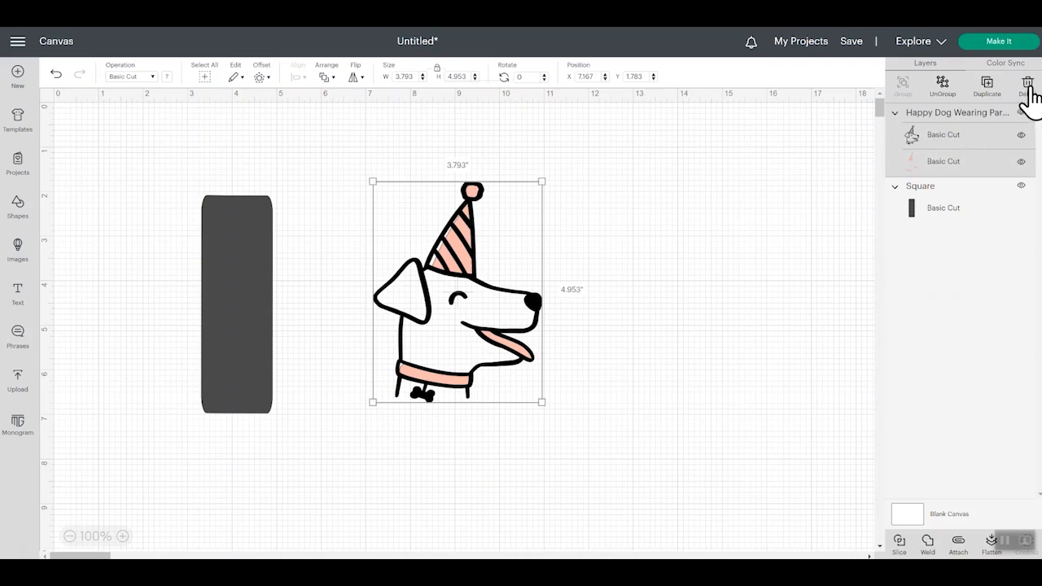
pyautogui.moveTo(557, 381)
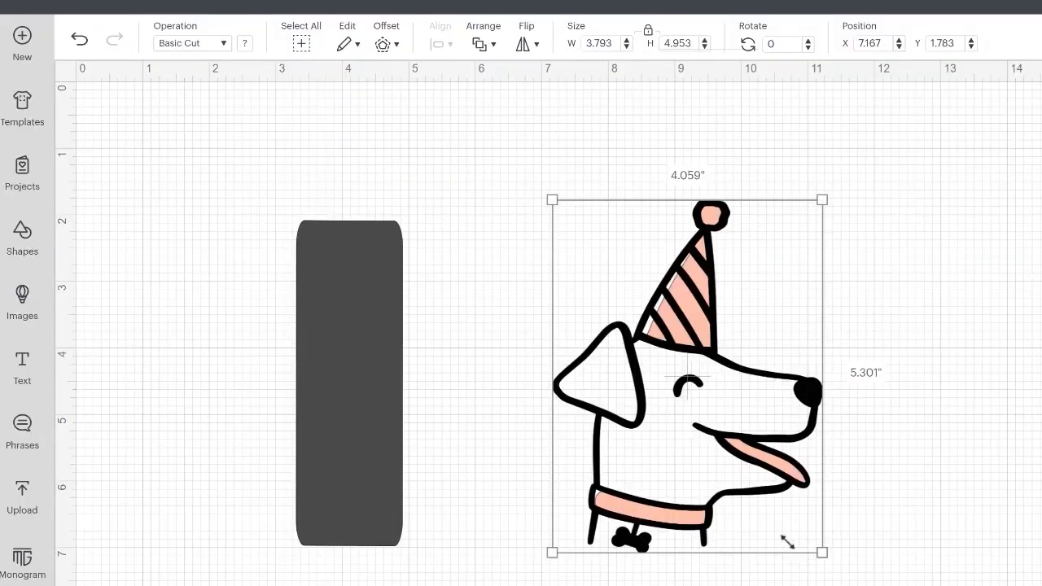
# Scale the party-hat dog image up proportionally to about 3.7 by 4.9 inches.
pyautogui.moveTo(821, 560); pyautogui.dragTo(800, 524)
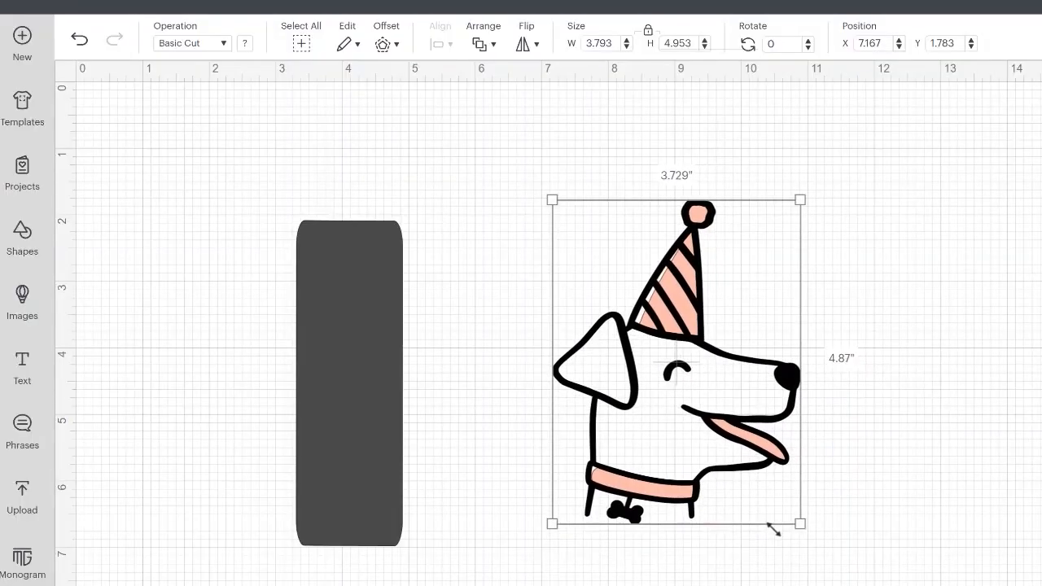
# Place a new text box on the canvas reading 'testing'.
pyautogui.click(23, 366)
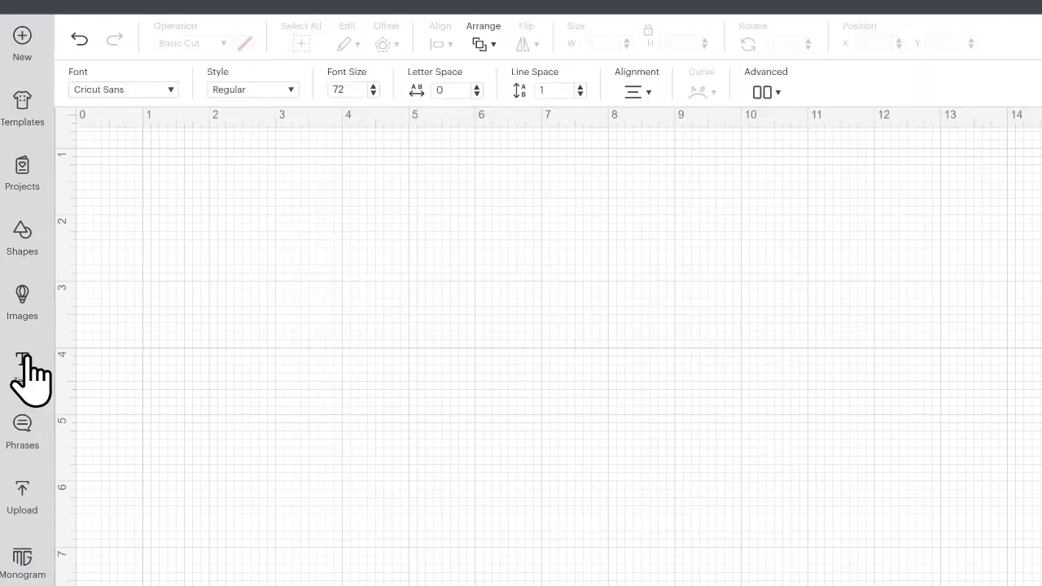
pyautogui.click(22, 372)
pyautogui.write('tes')
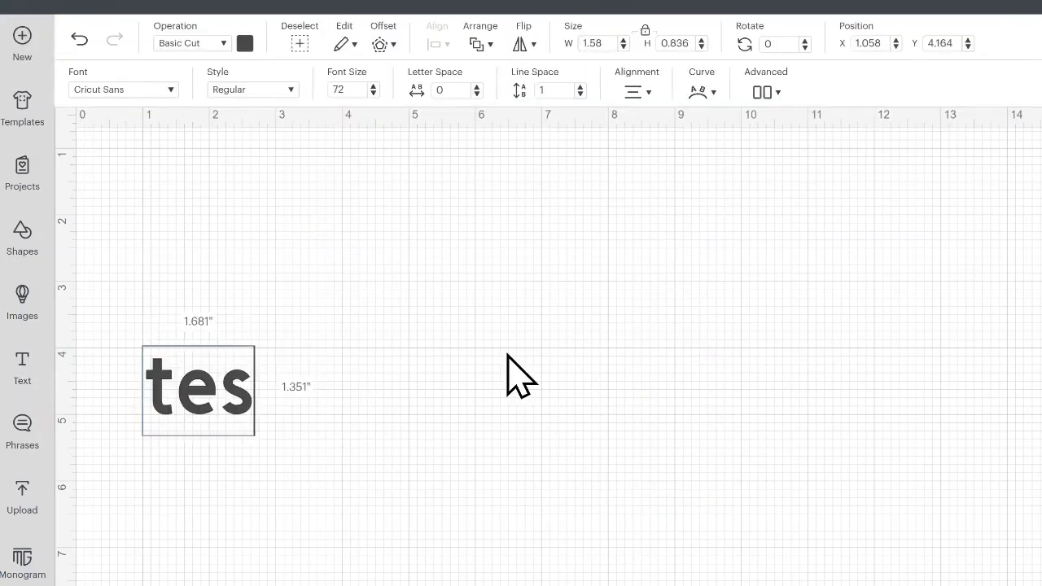
pyautogui.write('ting')
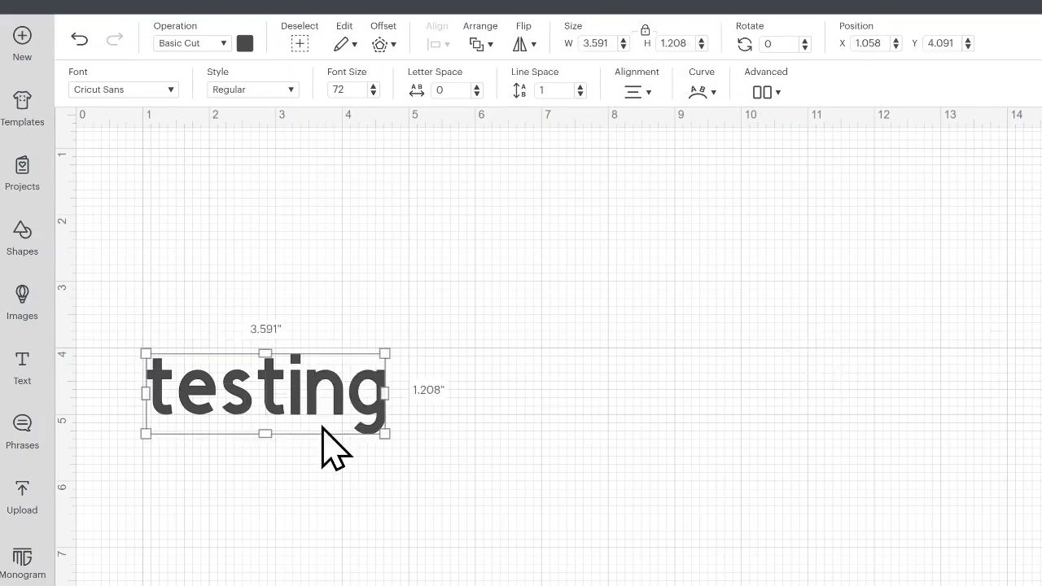
# Select all the text and replace it with the words 'text wrap'.
pyautogui.doubleClick(296, 388)
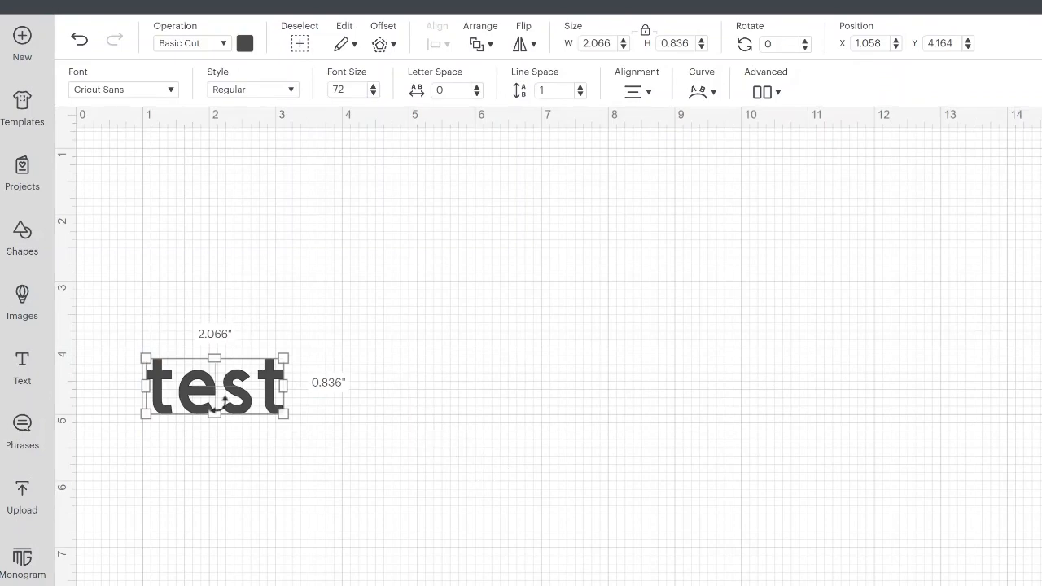
pyautogui.rightClick(215, 388)
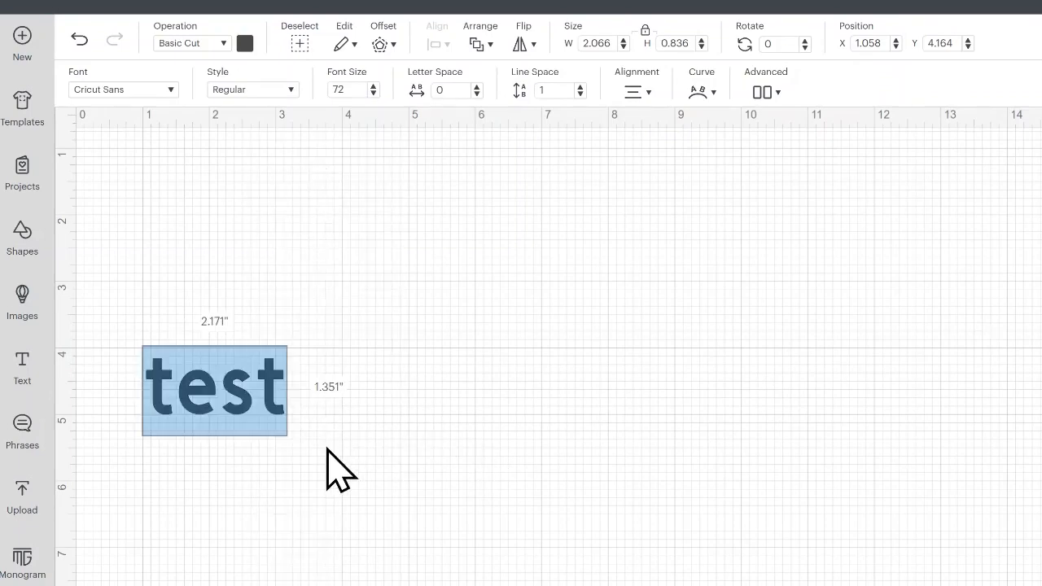
pyautogui.write('text wrap')
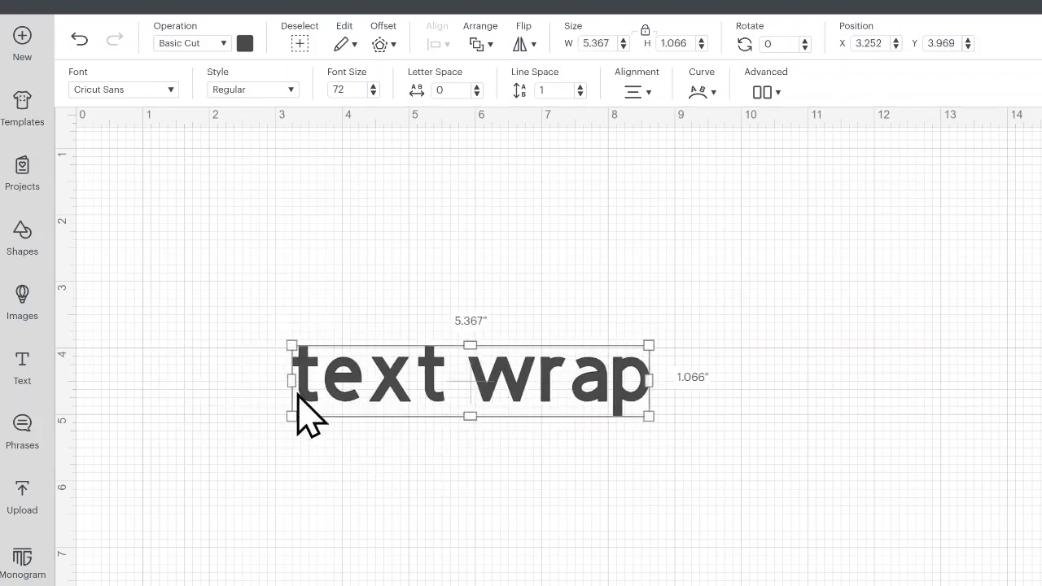
pyautogui.moveTo(486, 388)
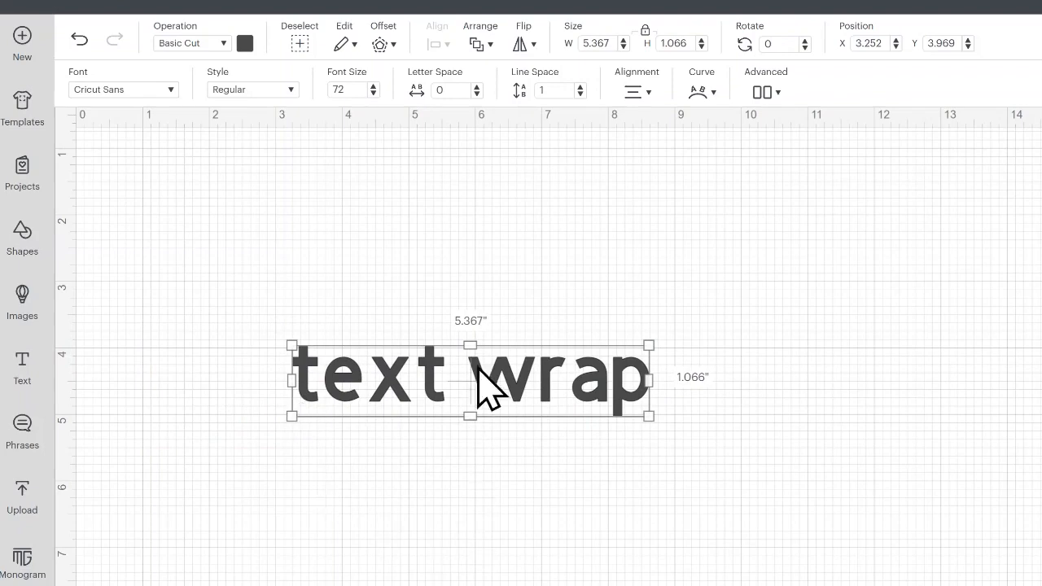
pyautogui.moveTo(518, 427)
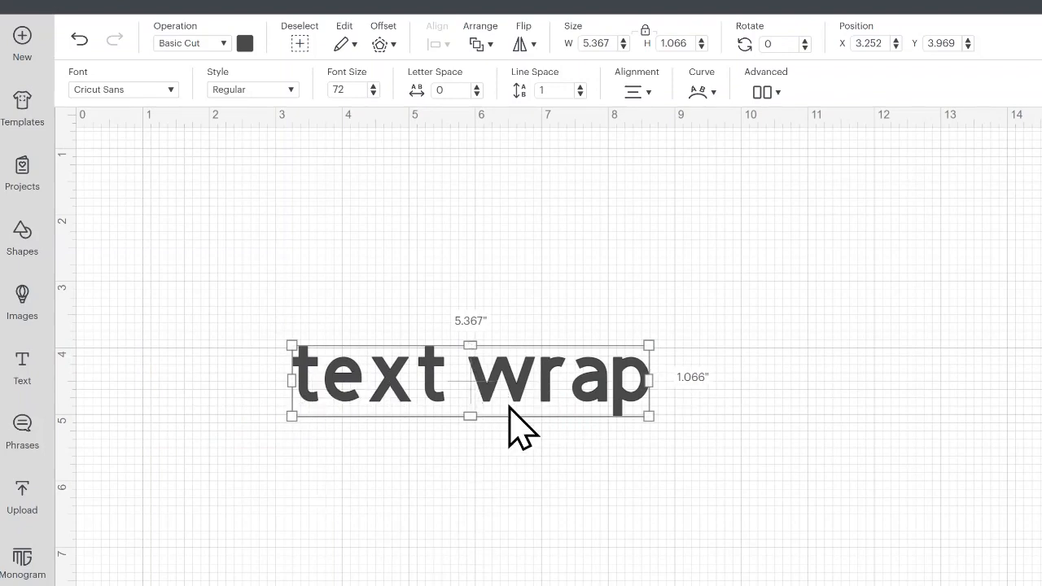
pyautogui.moveTo(733, 578)
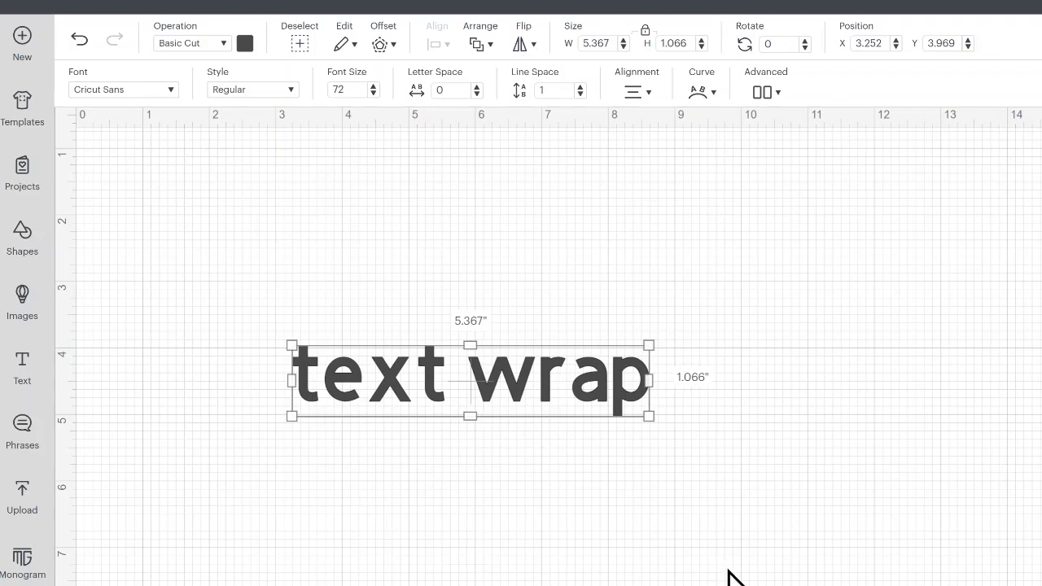
# Scale the 'text wrap' phrase up greatly, then back down to about 5.48 inches wide.
pyautogui.moveTo(648, 415); pyautogui.dragTo(996, 486)
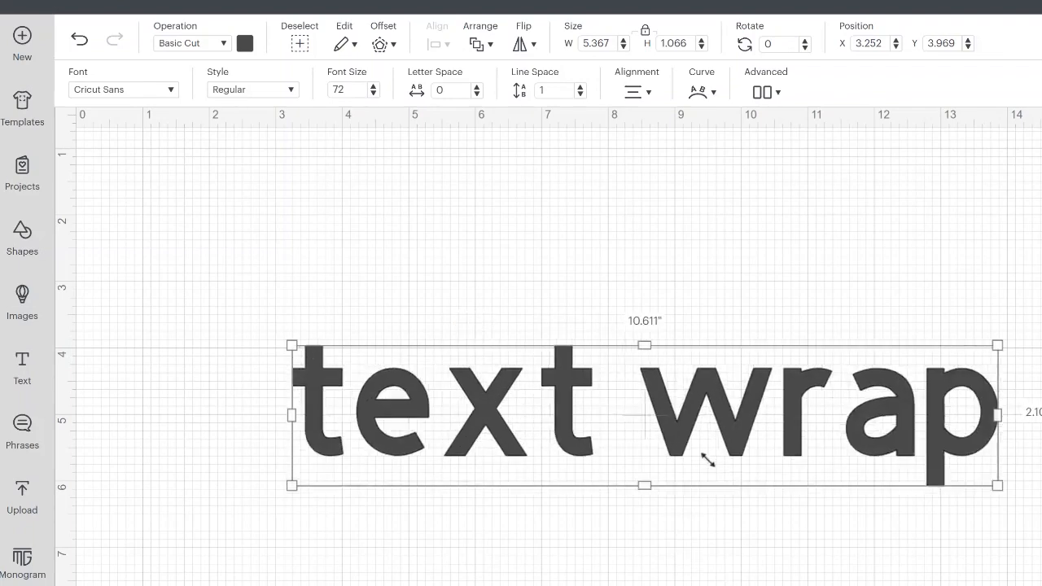
pyautogui.moveTo(997, 485); pyautogui.dragTo(658, 420)
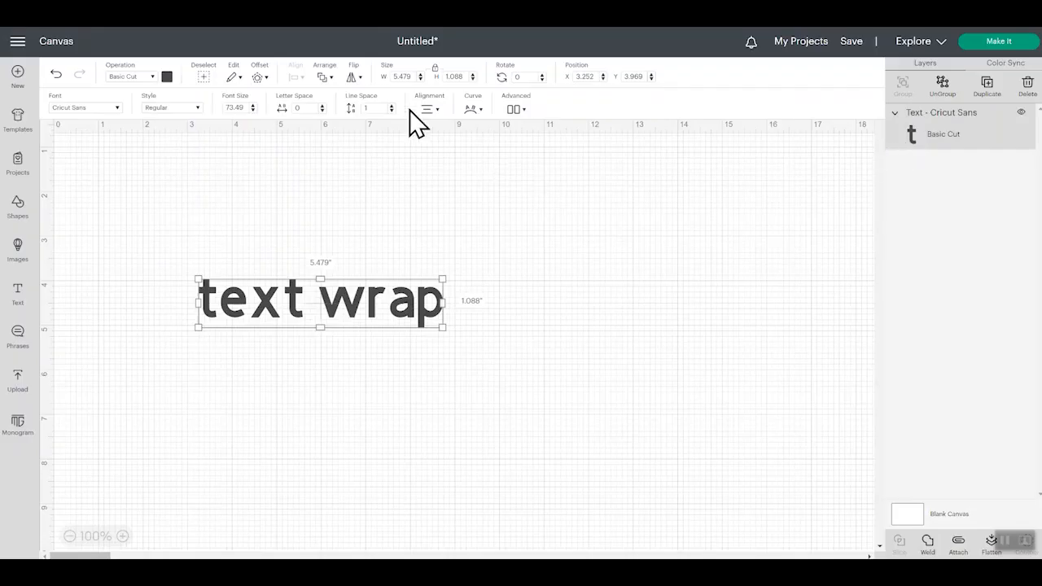
pyautogui.moveTo(557, 243)
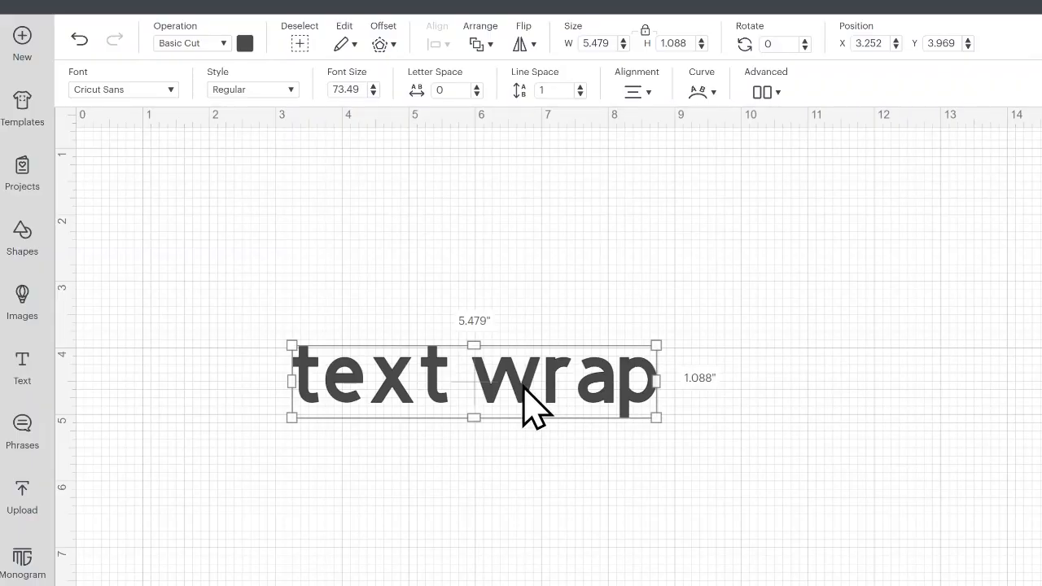
pyautogui.moveTo(472, 416)
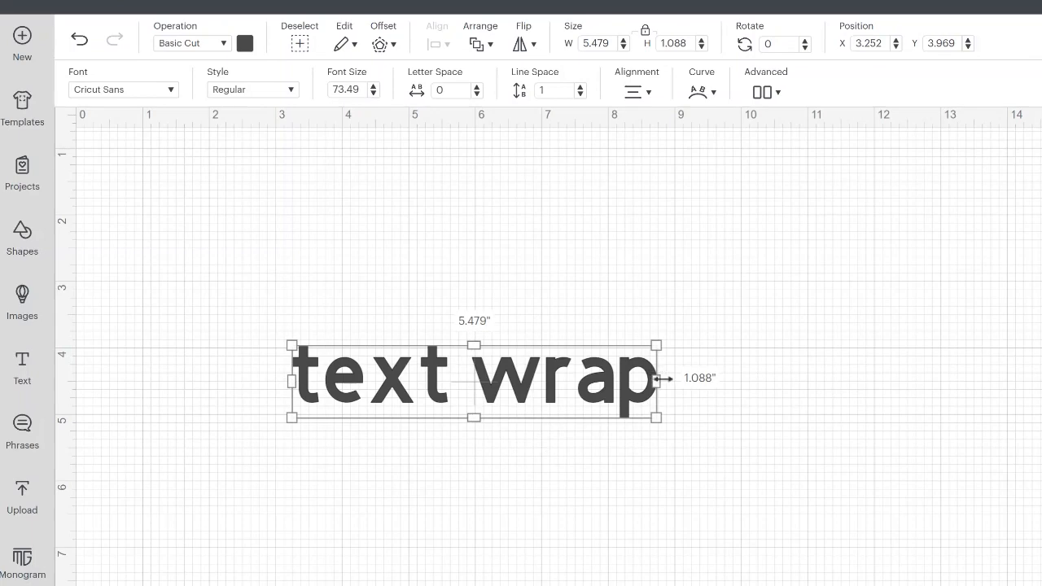
# Narrow and widen the text box so 'text wrap' wraps onto two lines and back.
pyautogui.moveTo(658, 378); pyautogui.dragTo(527, 378)
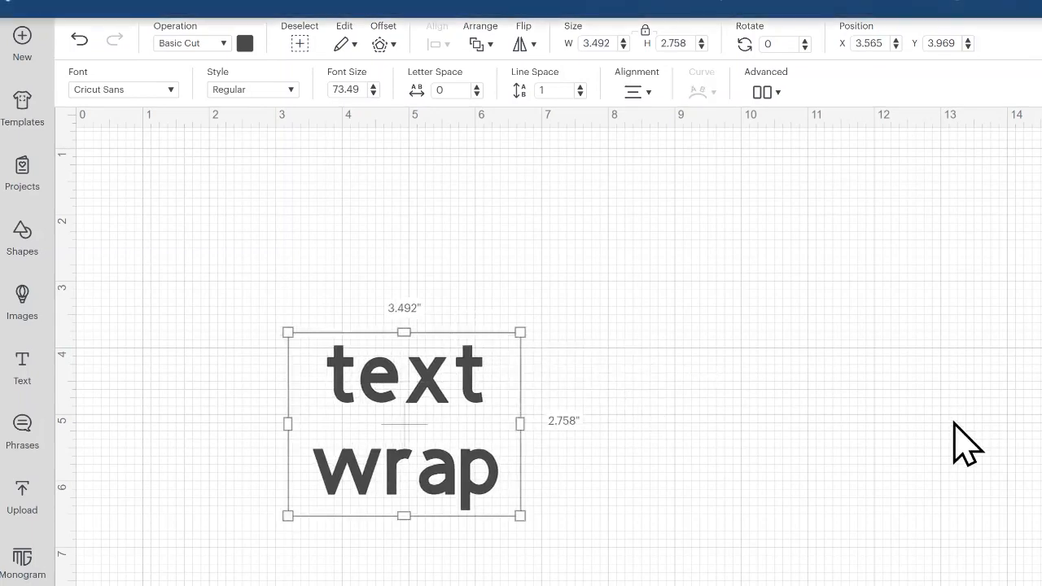
pyautogui.moveTo(521, 423); pyautogui.dragTo(664, 423)
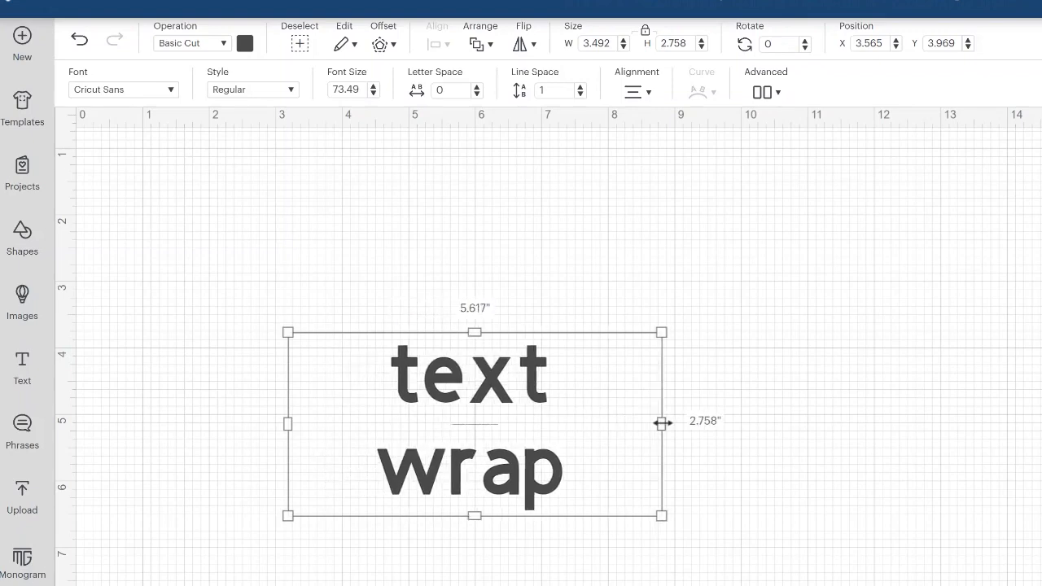
pyautogui.moveTo(662, 422); pyautogui.dragTo(553, 422)
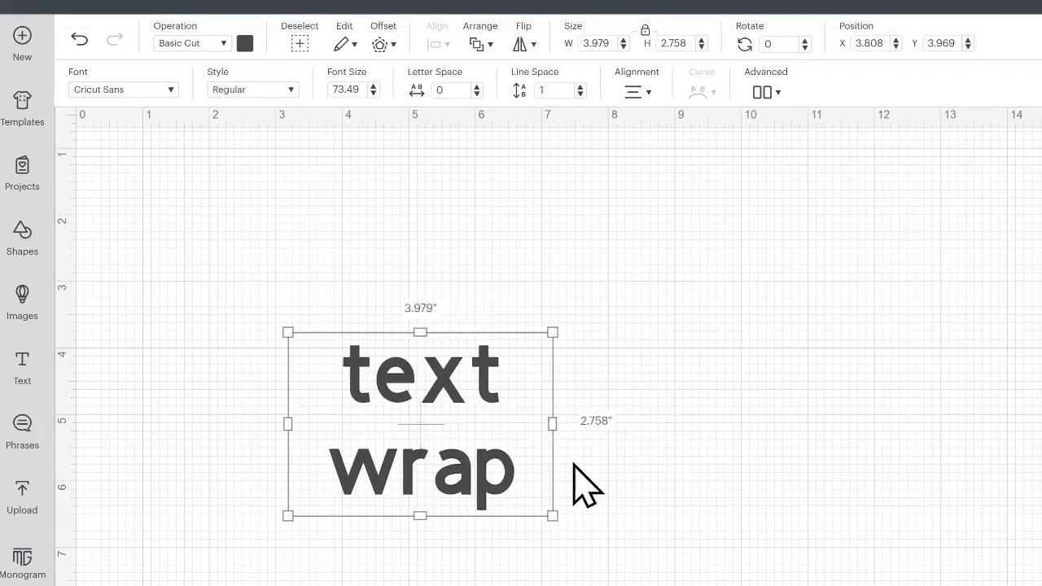
pyautogui.moveTo(554, 424); pyautogui.dragTo(427, 423)
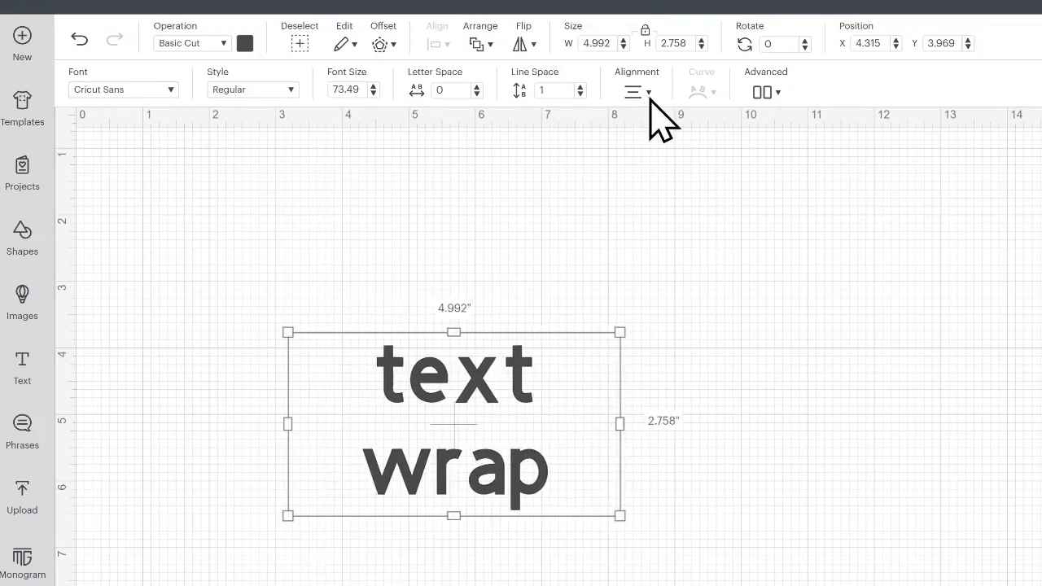
# Choose Wrap Off in the Alignment dropdown so 'text wrap' sits on a single line.
pyautogui.click(638, 91)
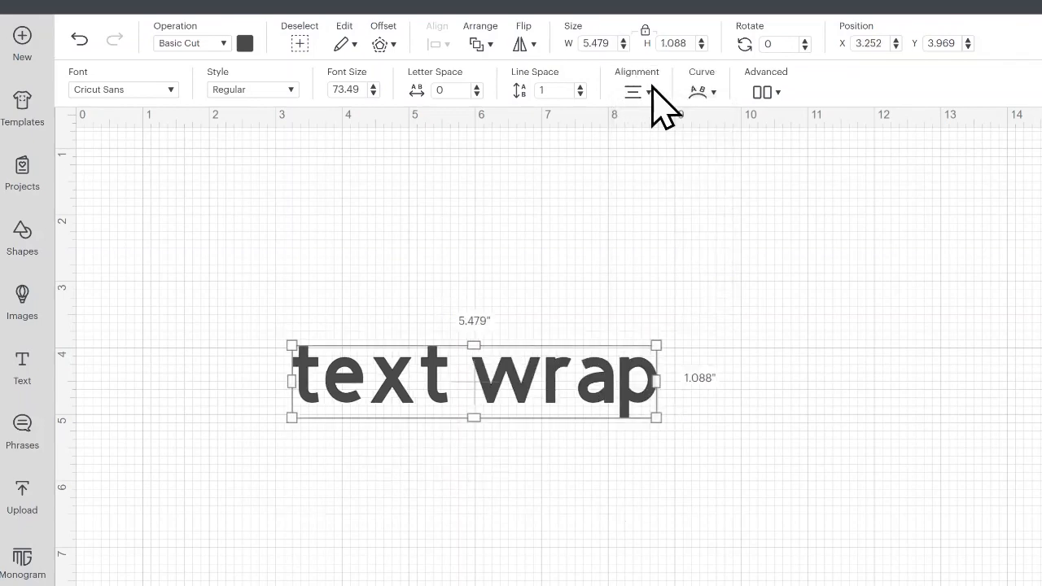
pyautogui.click(635, 91)
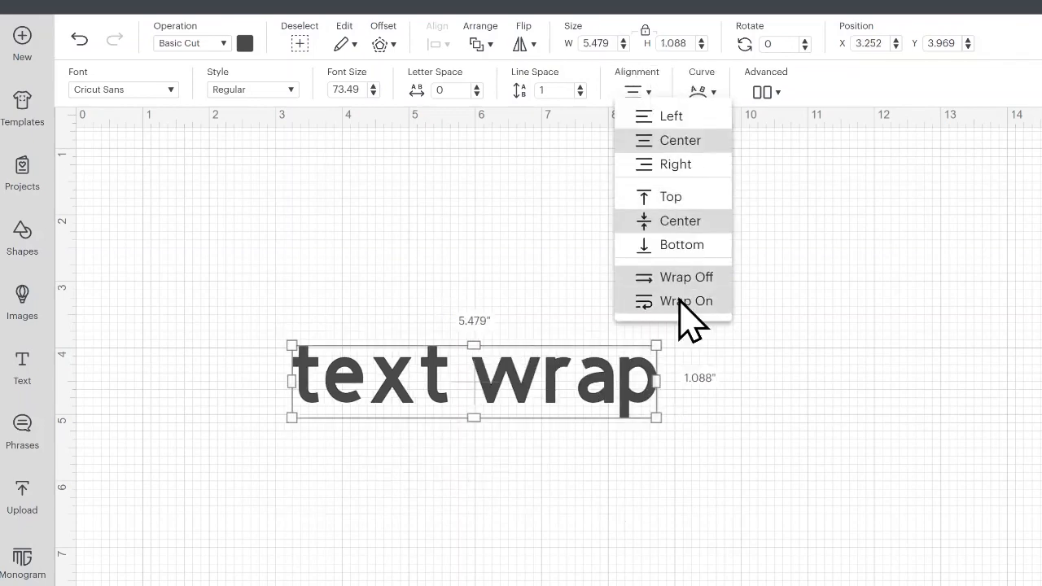
pyautogui.click(691, 301)
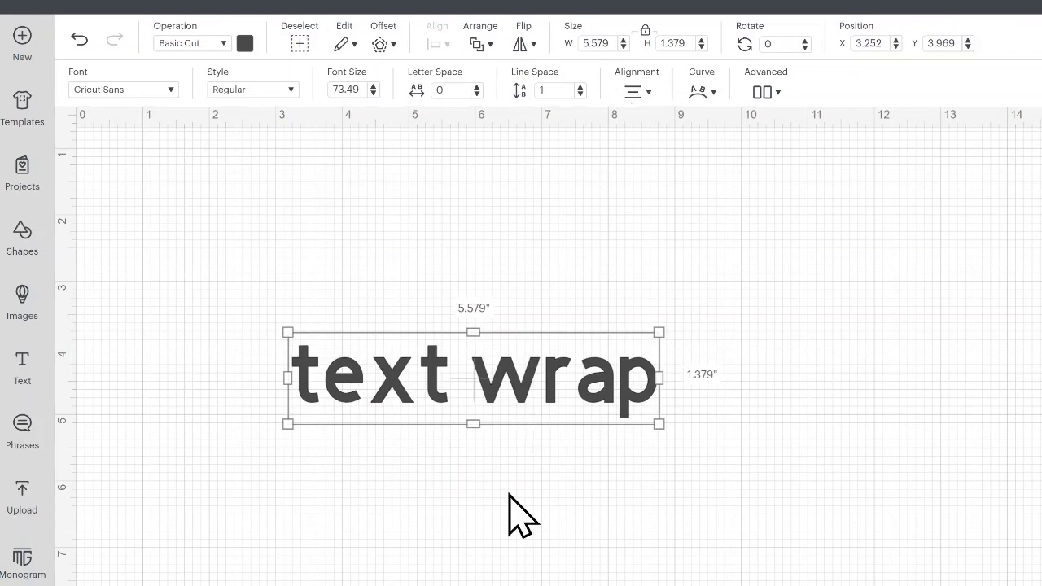
# Make the text box taller and narrower so 'text wrap' wraps onto two lines.
pyautogui.moveTo(472, 332); pyautogui.dragTo(472, 211)
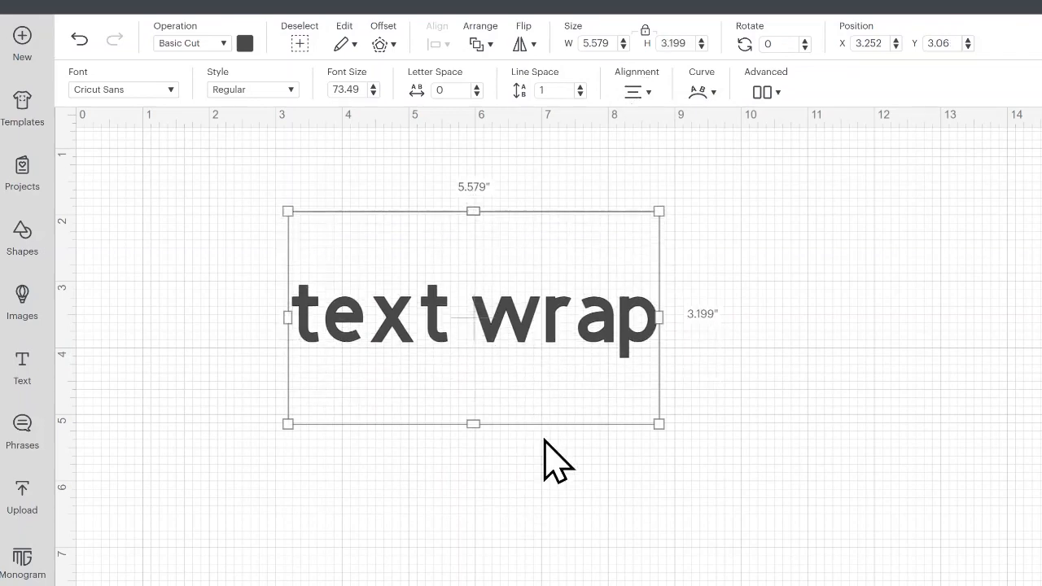
pyautogui.moveTo(475, 423); pyautogui.dragTo(476, 513)
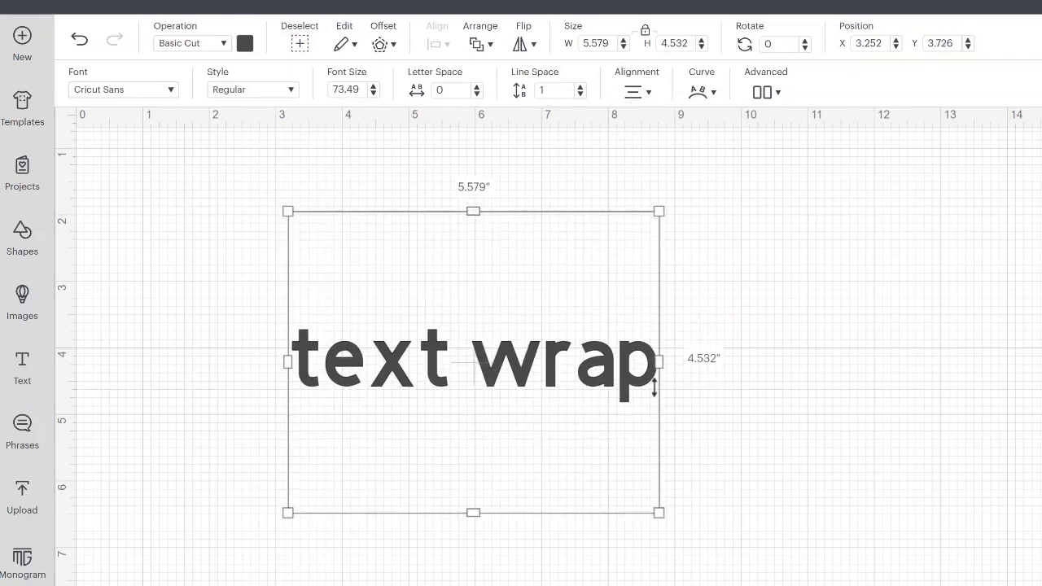
pyautogui.moveTo(660, 362); pyautogui.dragTo(542, 362)
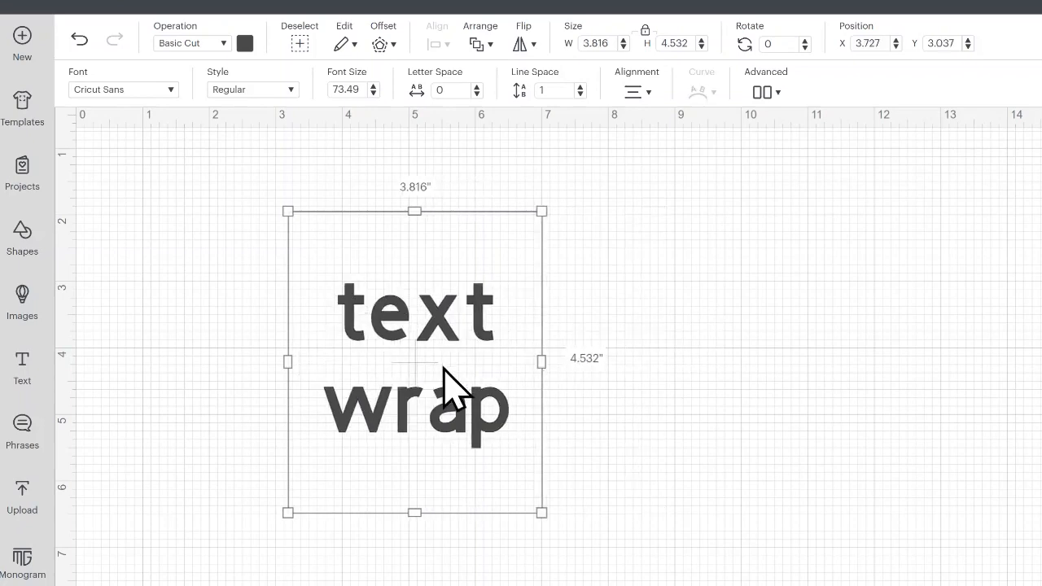
pyautogui.moveTo(687, 114)
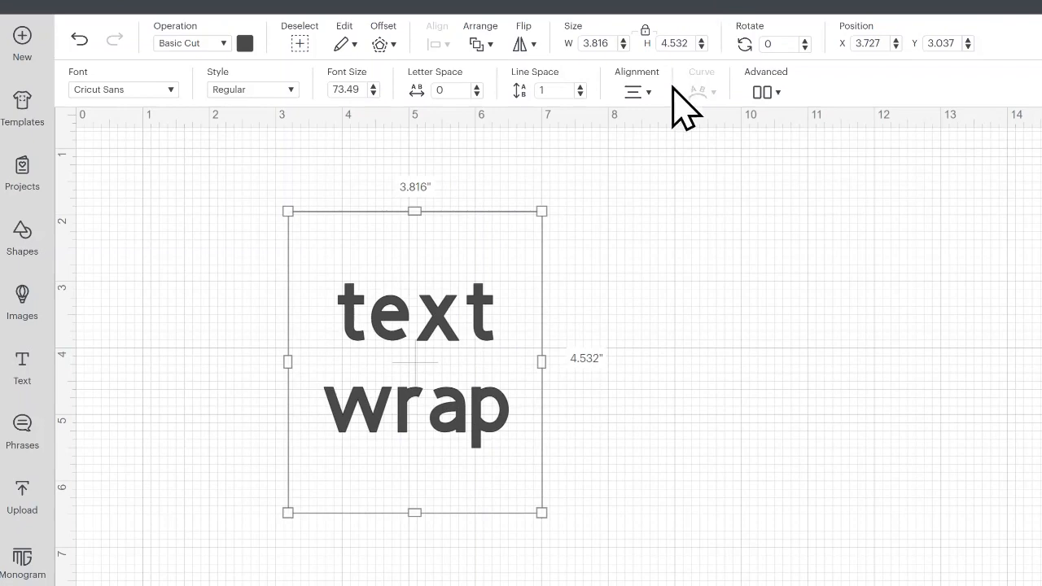
# Try Top alignment, then centre the wrapped text vertically in the box.
pyautogui.click(637, 91)
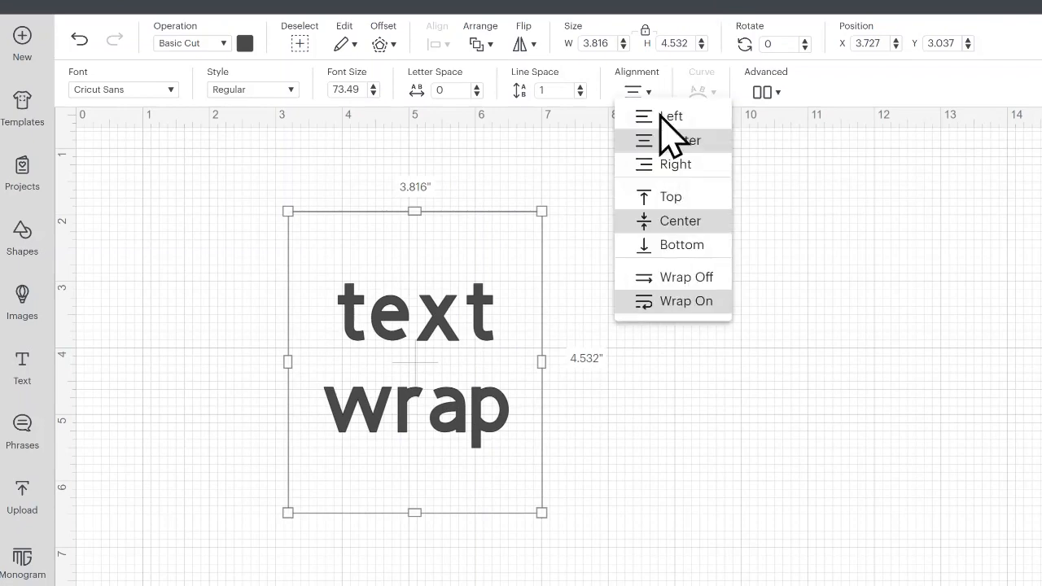
pyautogui.click(671, 196)
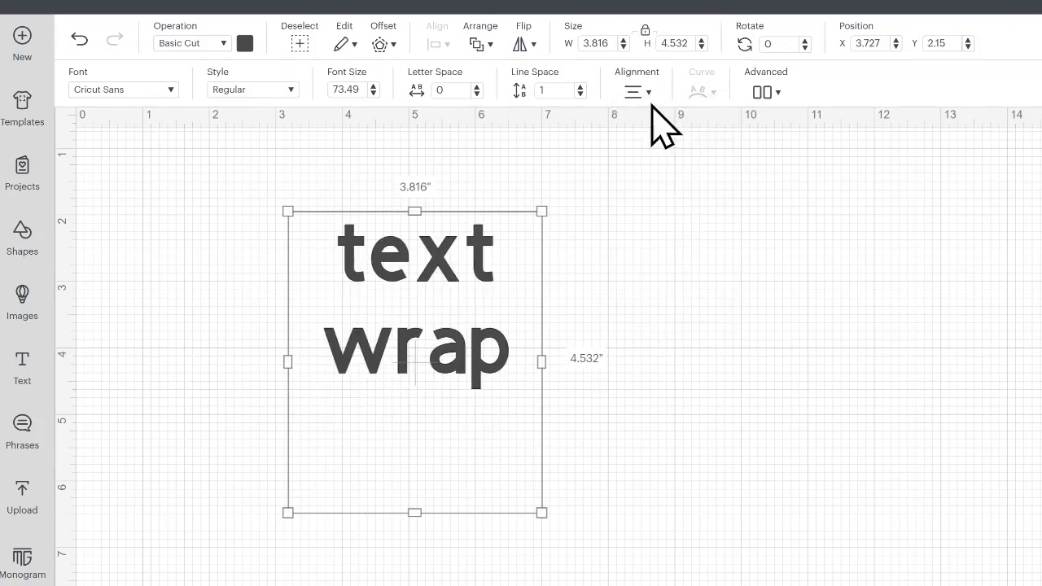
pyautogui.click(638, 91)
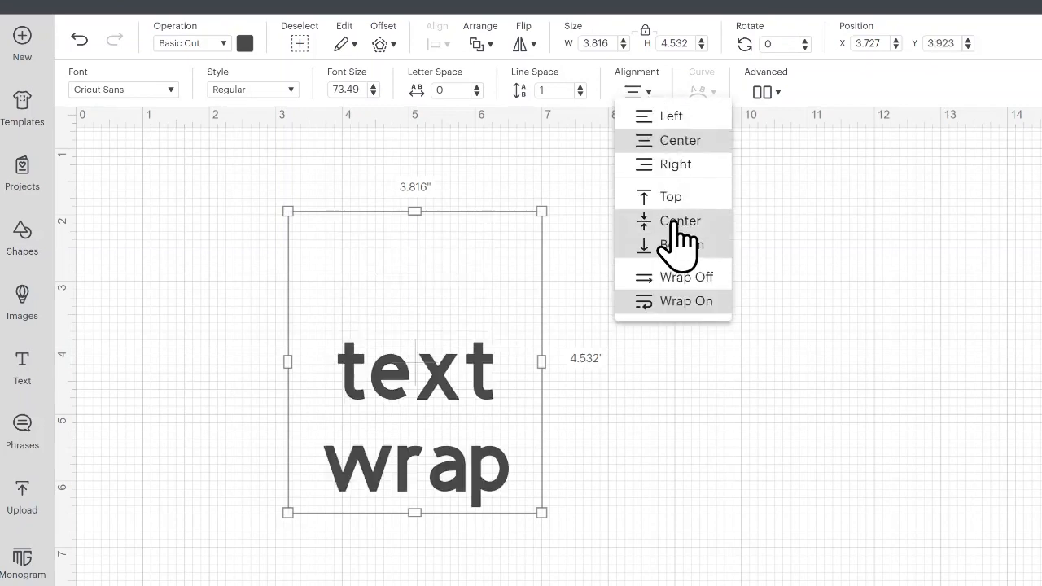
pyautogui.click(677, 221)
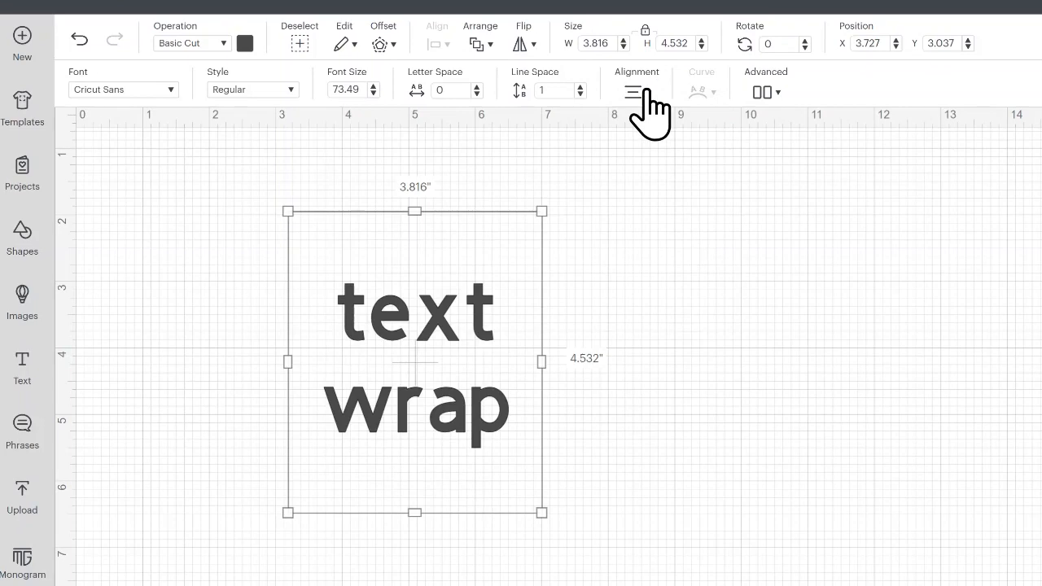
pyautogui.click(637, 90)
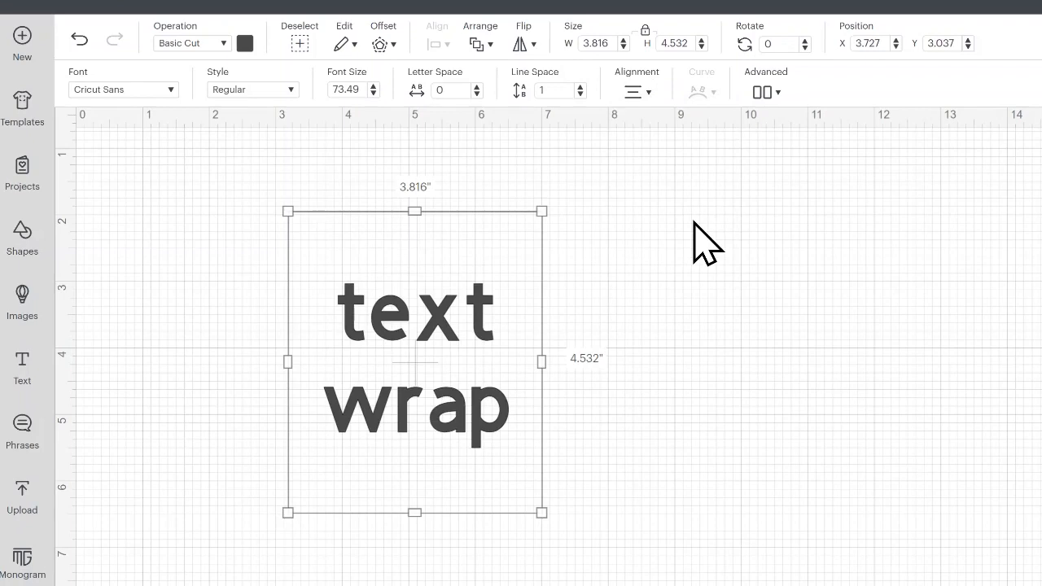
pyautogui.moveTo(498, 404)
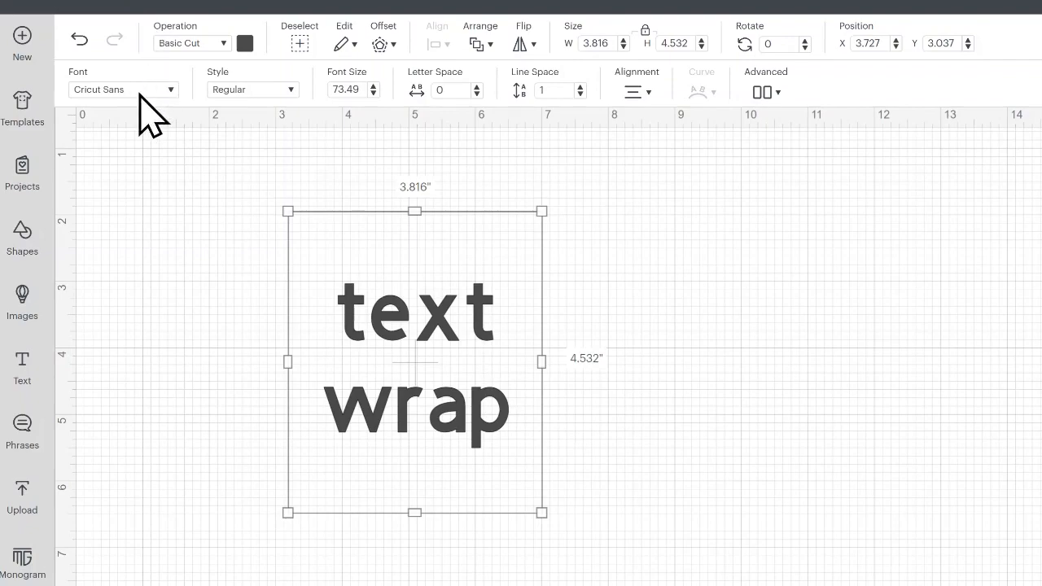
pyautogui.moveTo(690, 158)
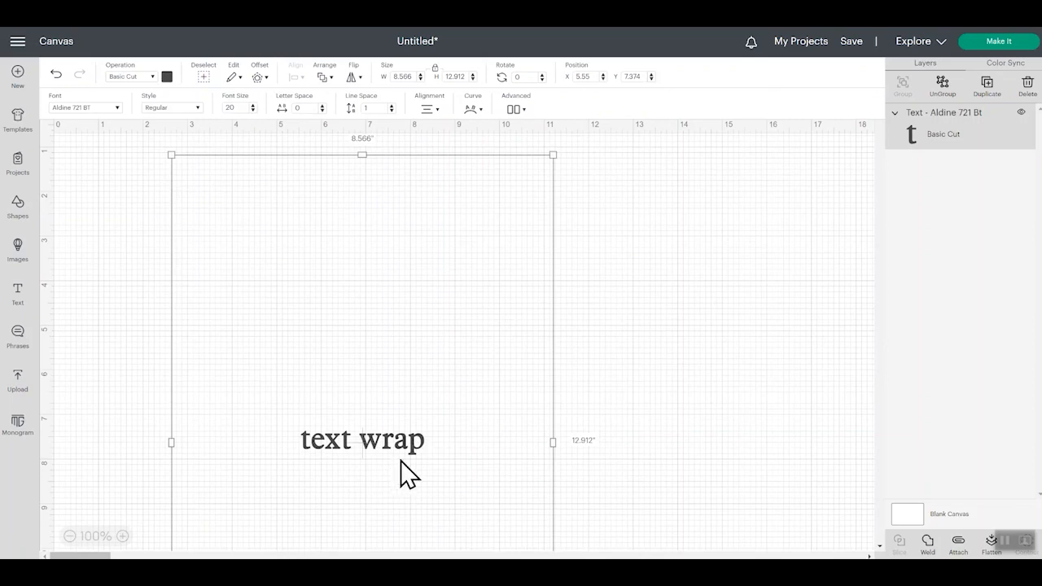
pyautogui.moveTo(391, 181)
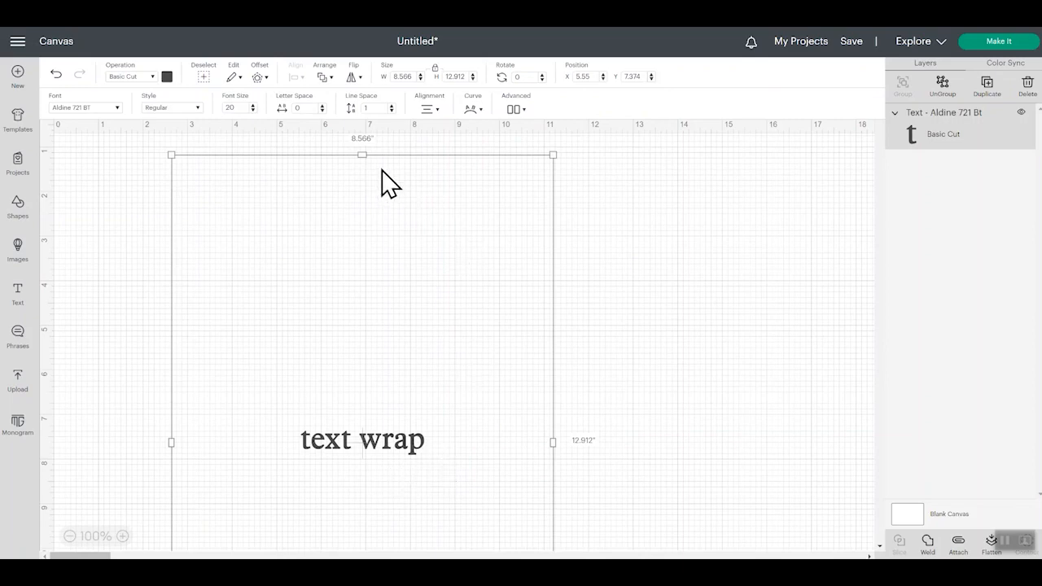
pyautogui.moveTo(550, 440)
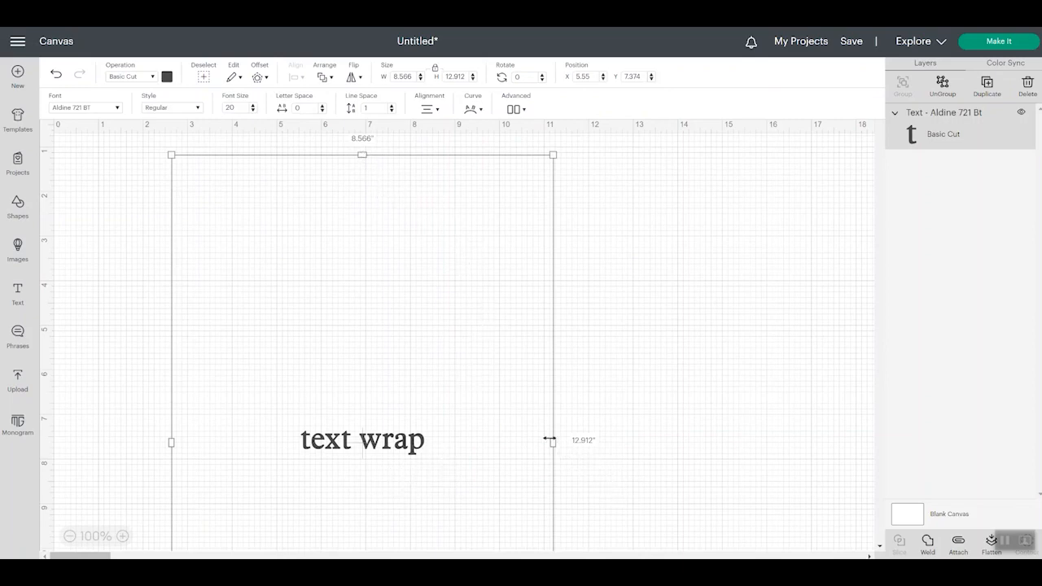
pyautogui.moveTo(578, 348)
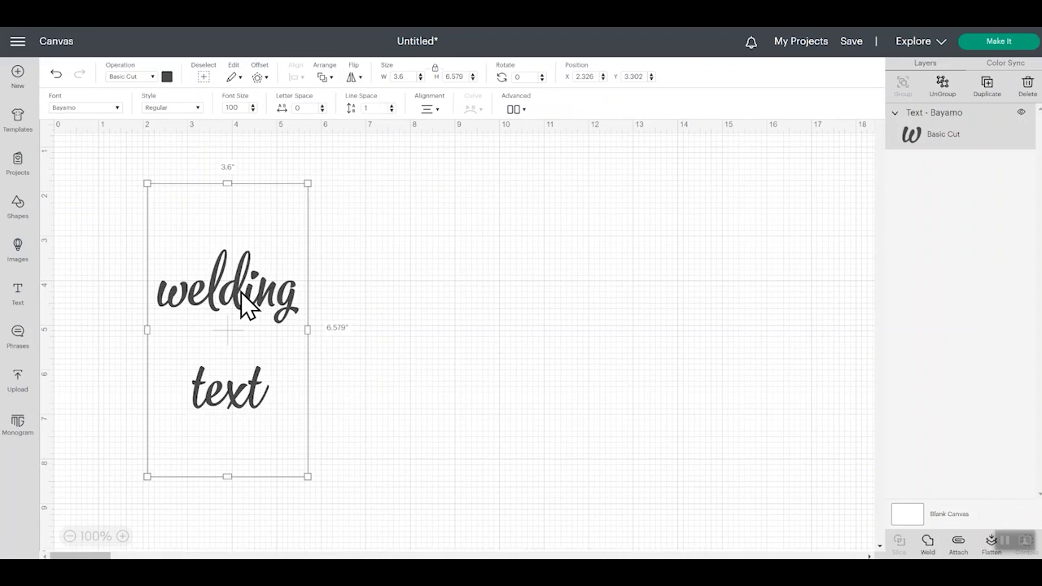
pyautogui.moveTo(229, 274)
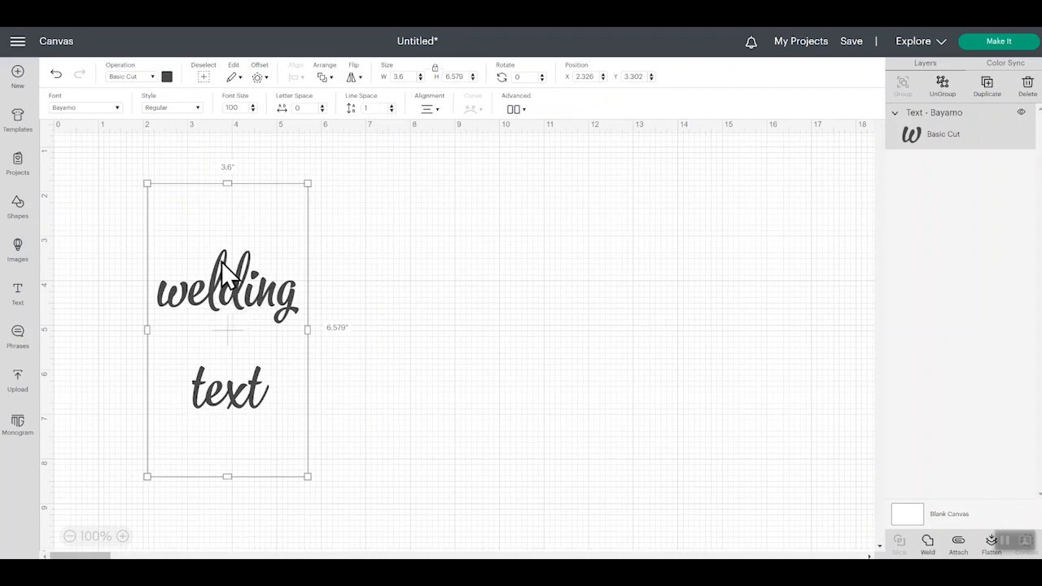
pyautogui.moveTo(122, 122)
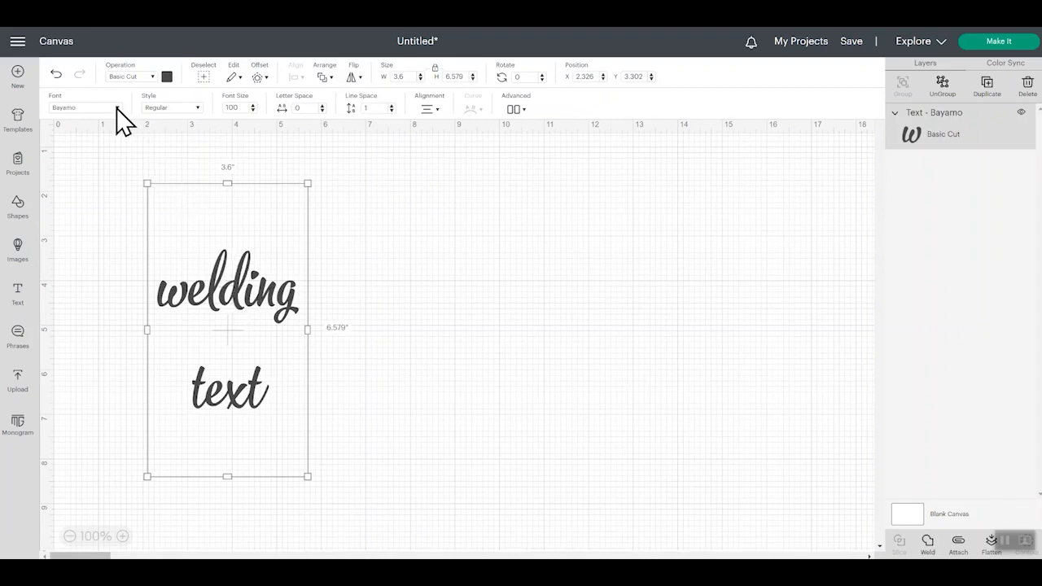
pyautogui.click(81, 107)
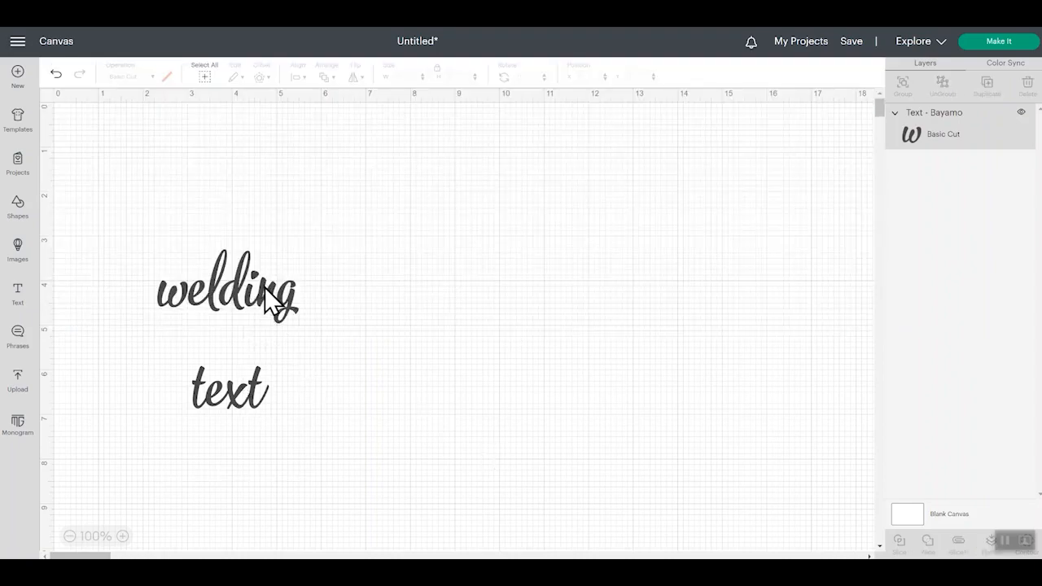
pyautogui.click(228, 290)
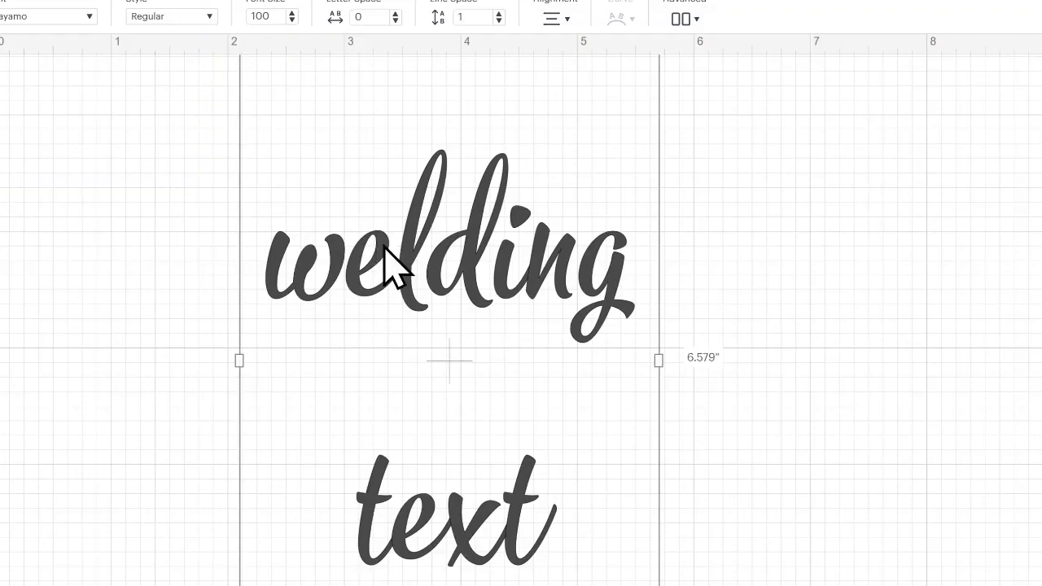
pyautogui.moveTo(513, 473)
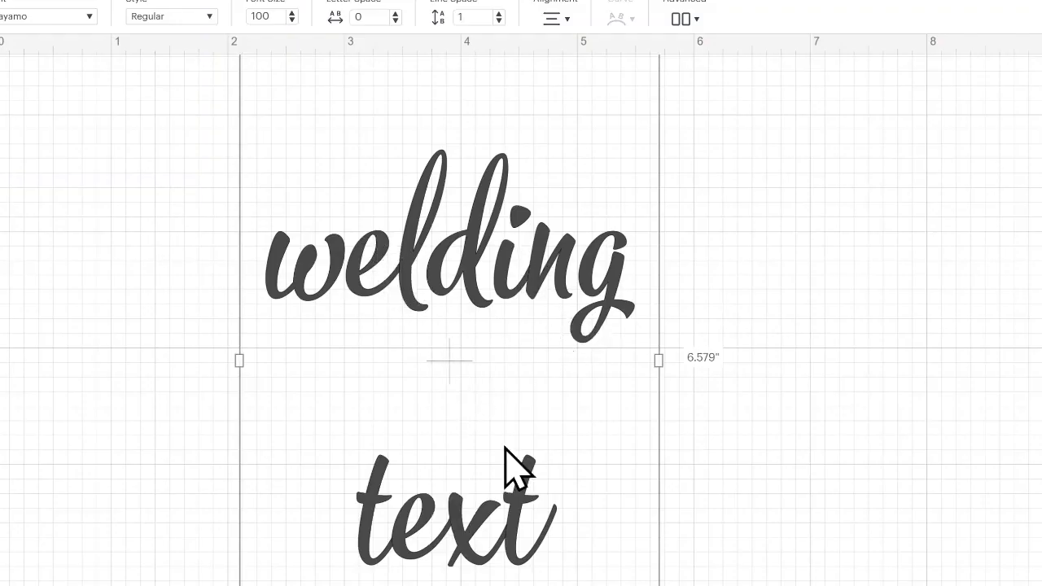
pyautogui.moveTo(415, 293)
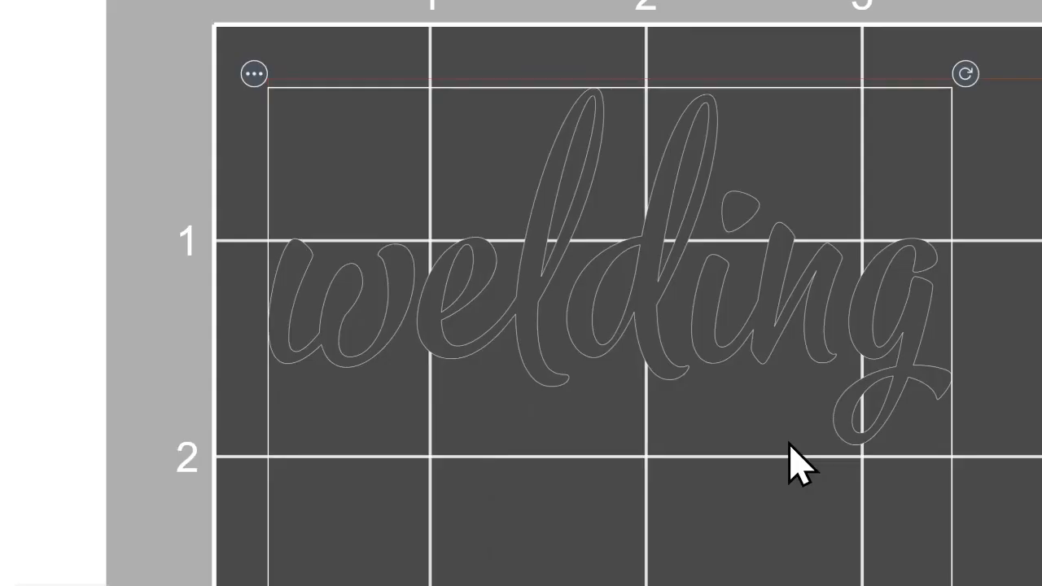
pyautogui.moveTo(529, 358)
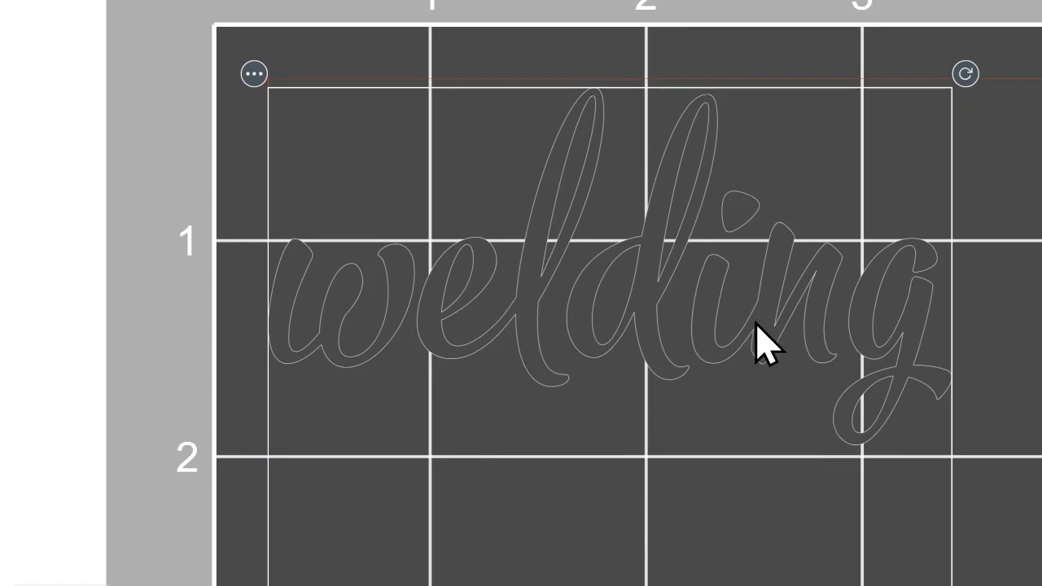
pyautogui.moveTo(855, 375)
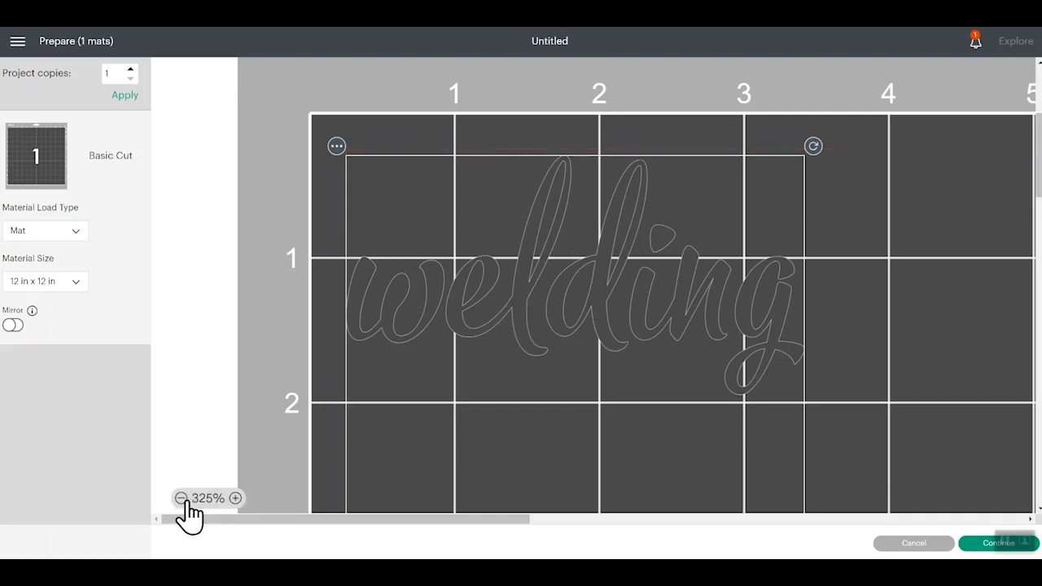
pyautogui.moveTo(521, 313)
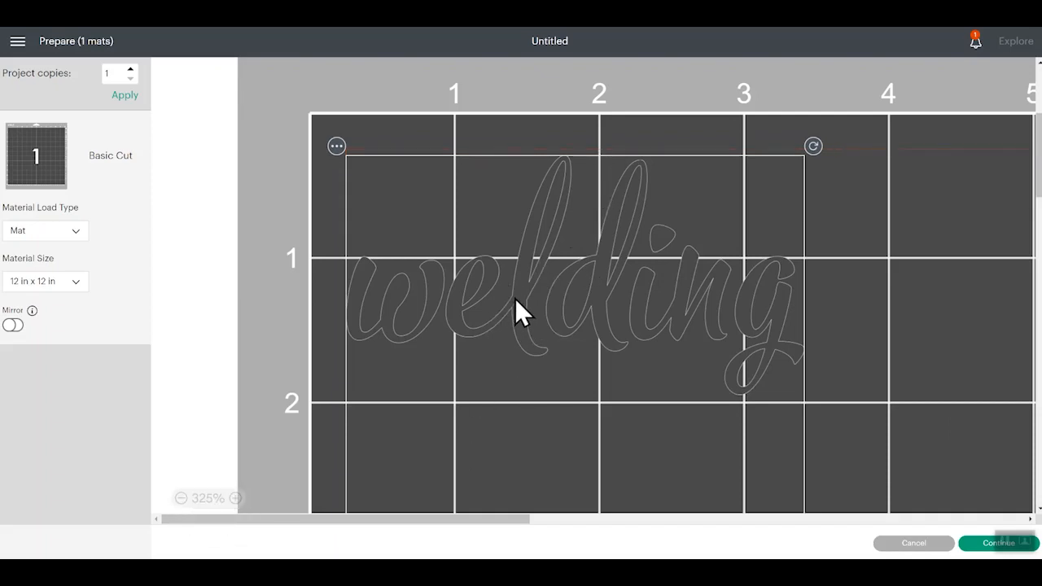